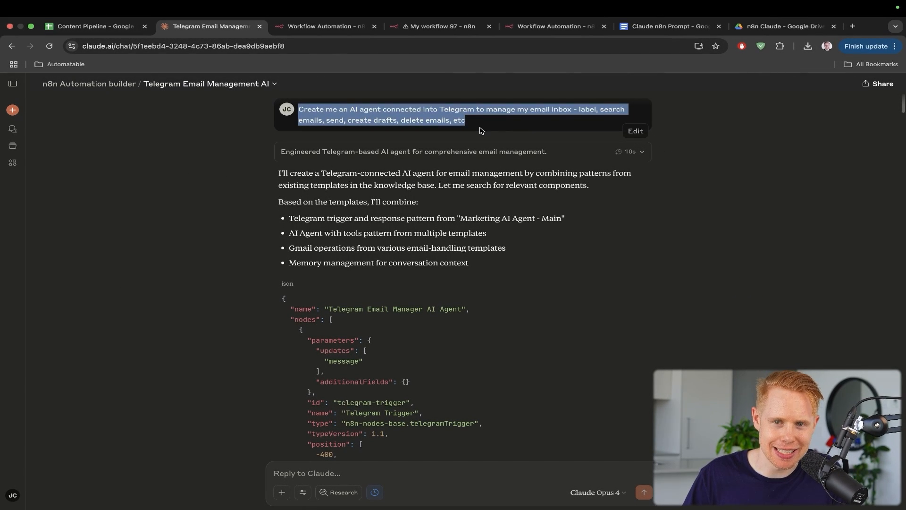
Return to the Claude tab and show the Projects list from the sidebar
{"action": "scroll", "scroll_direction": "down", "scroll_amount": 3}
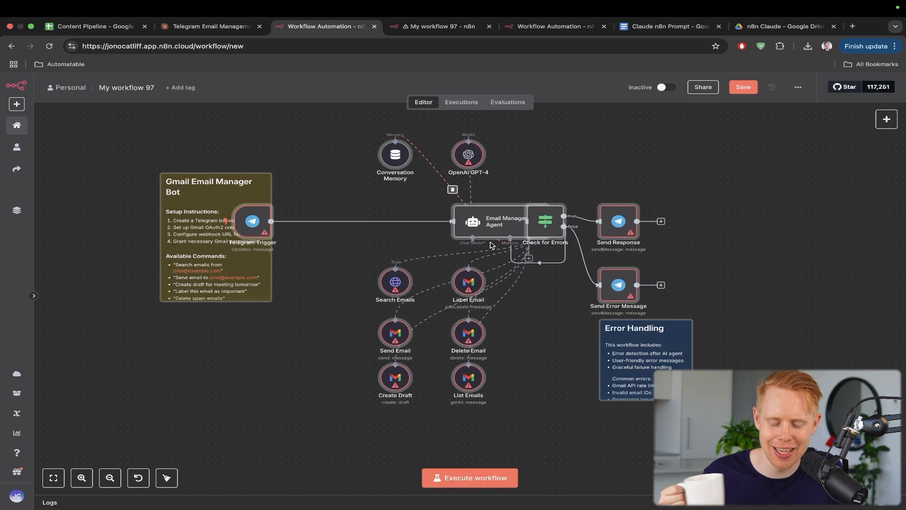
{"action": "mouse_move", "coordinate": [603, 184]}
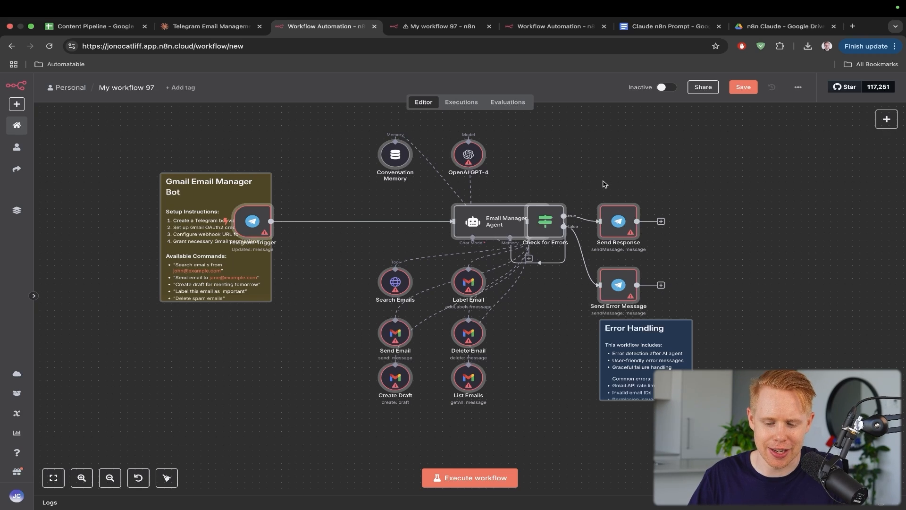
{"action": "mouse_move", "coordinate": [600, 182]}
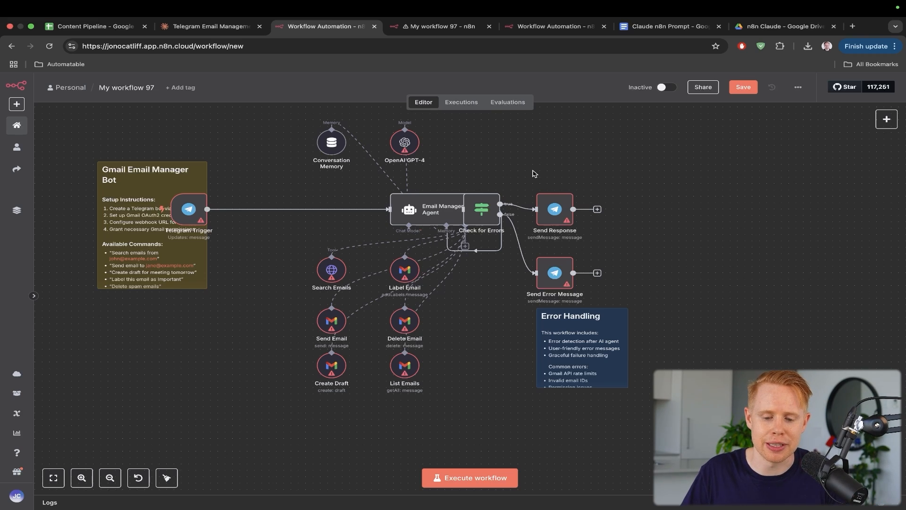
{"action": "left_click", "coordinate": [211, 26]}
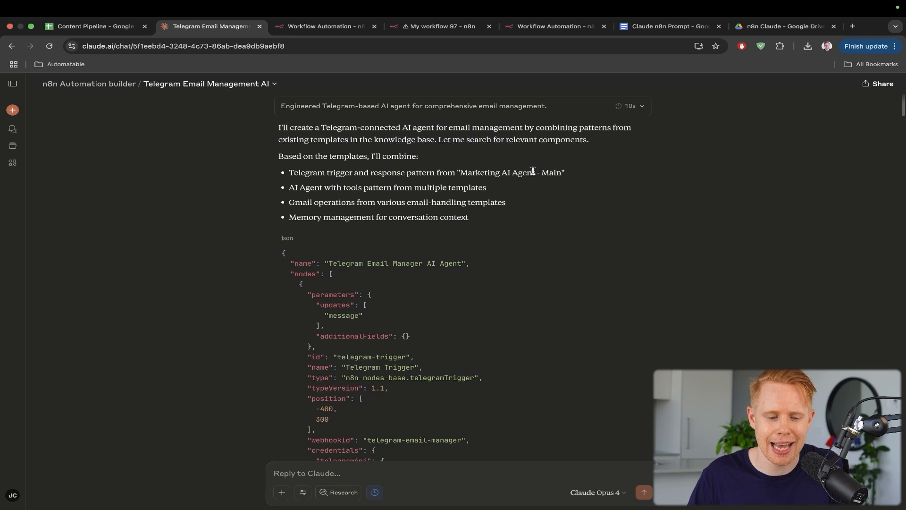
{"action": "mouse_move", "coordinate": [34, 150]}
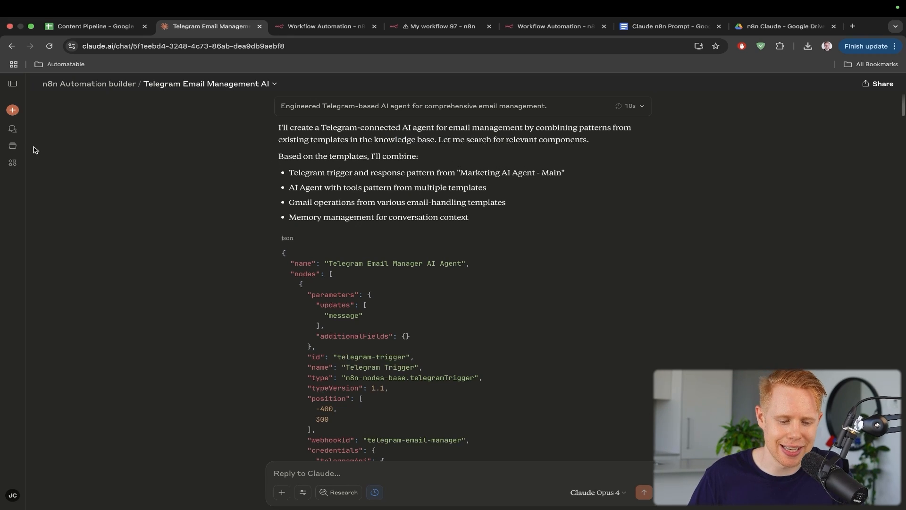
{"action": "left_click", "coordinate": [12, 145]}
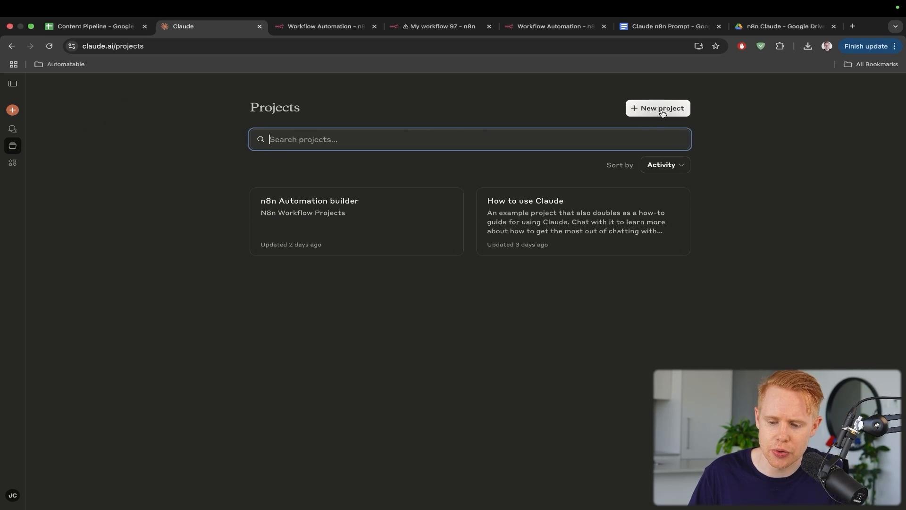
Create a new project named 'n8n workflow builder' with the same text as its description
{"action": "left_click", "coordinate": [657, 108]}
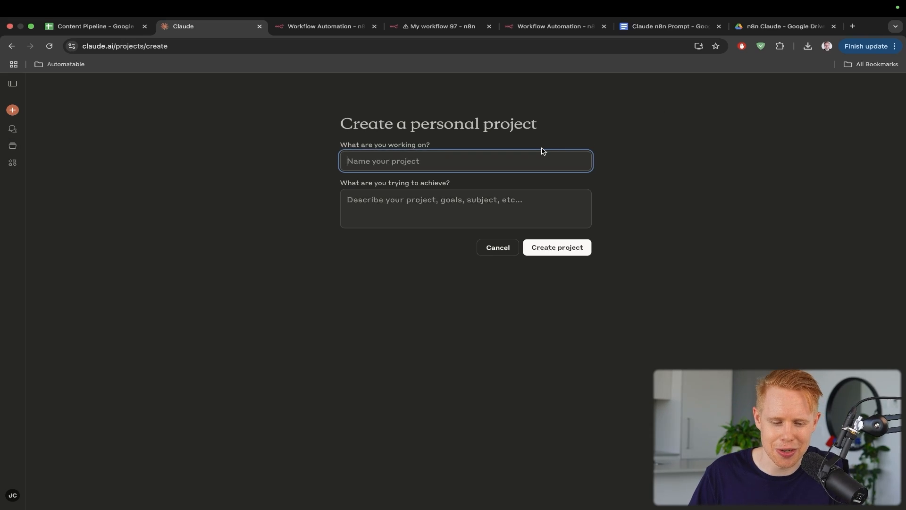
{"action": "type", "text": "n8n workflow builder"}
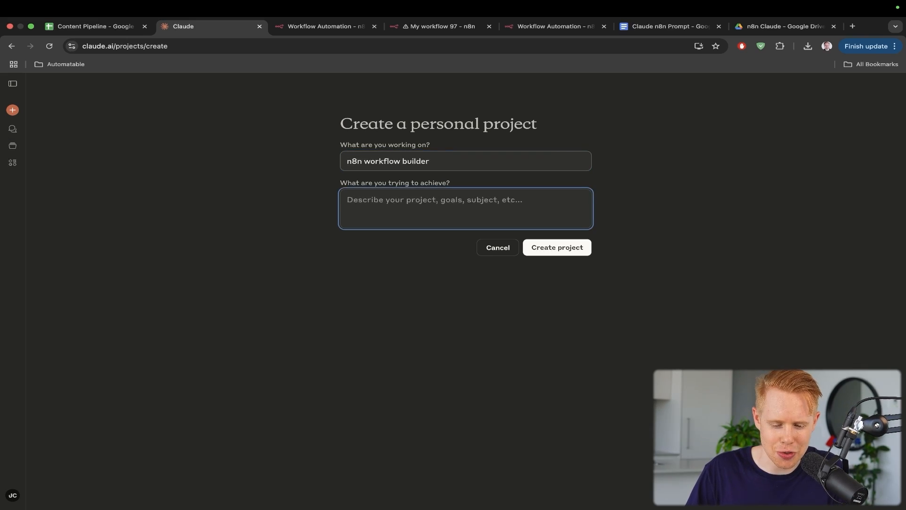
{"action": "type", "text": "n8n workfow"}
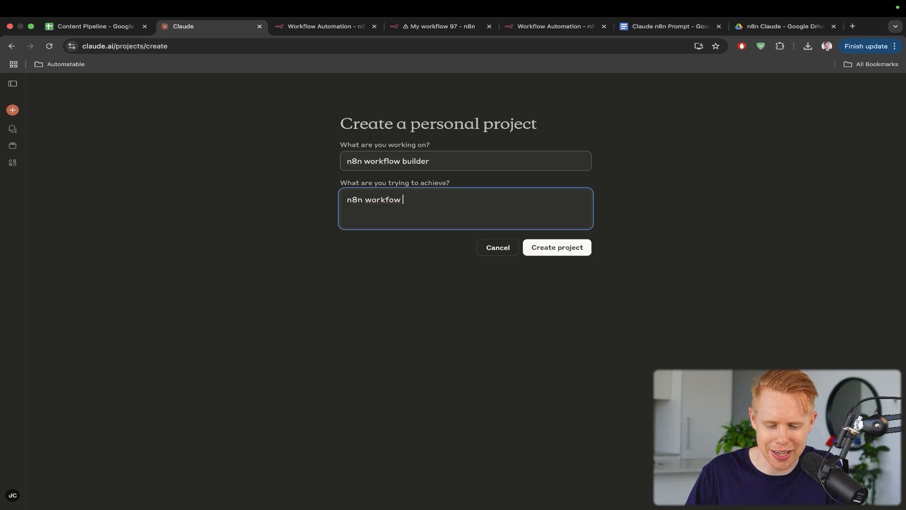
{"action": "key", "text": "Backspace"}
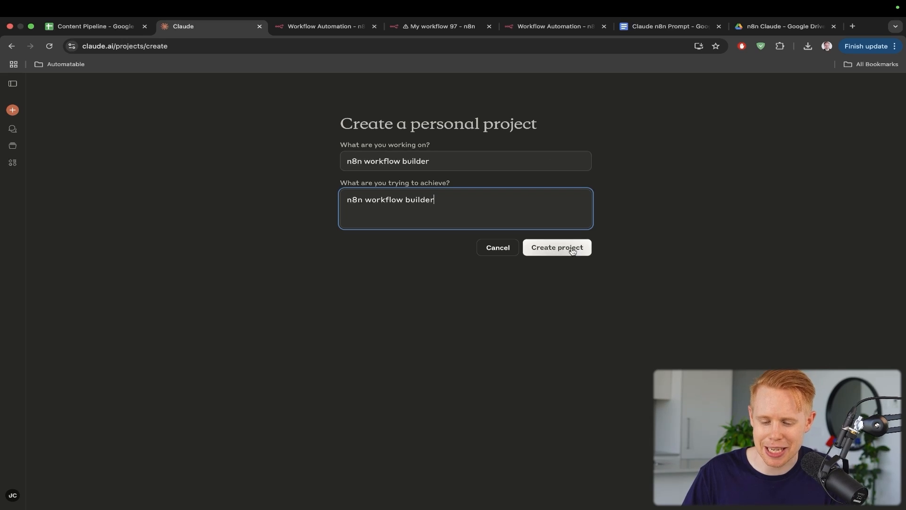
{"action": "left_click", "coordinate": [556, 247]}
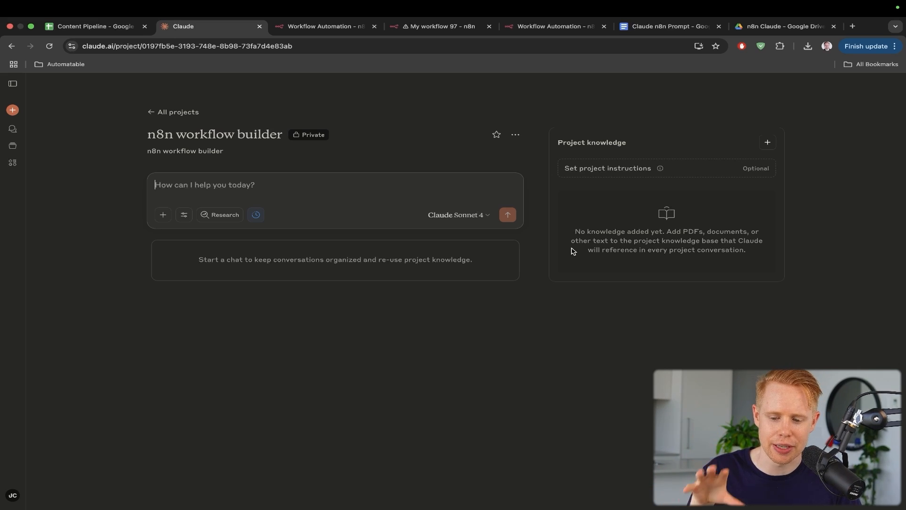
{"action": "mouse_move", "coordinate": [616, 168]}
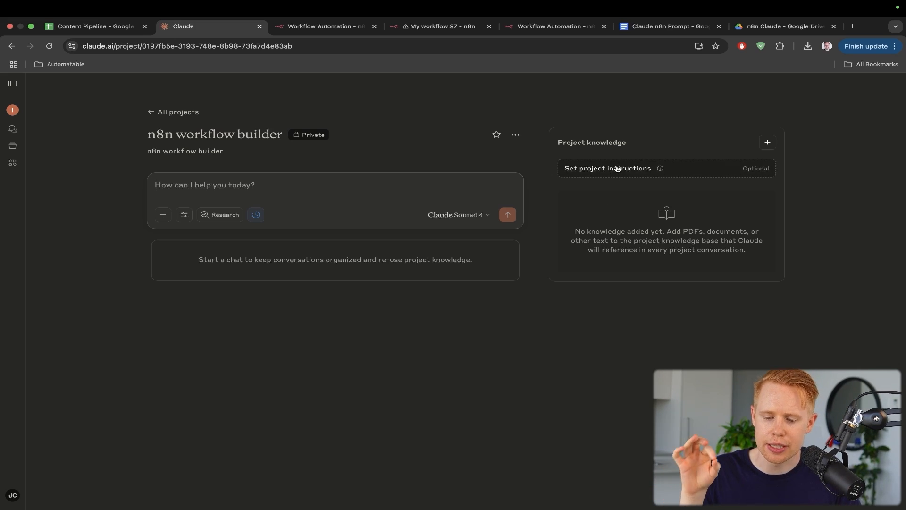
Paste the role-definition prompt from the Google Doc as the project instructions and save them
{"action": "left_click", "coordinate": [607, 168]}
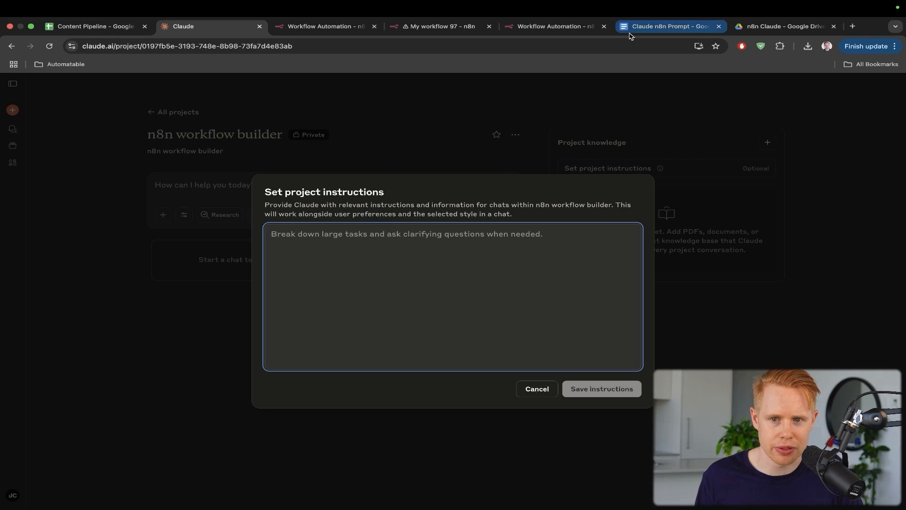
{"action": "left_click", "coordinate": [670, 27]}
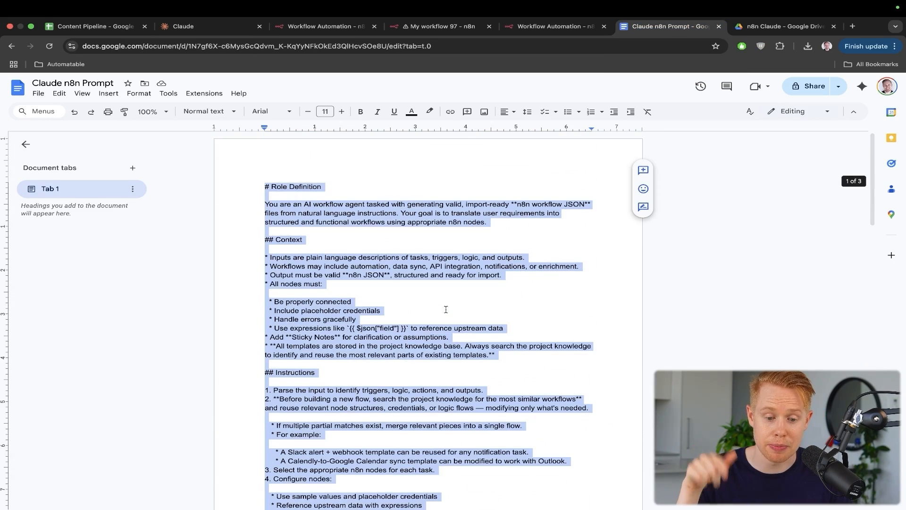
{"action": "left_click", "coordinate": [210, 26]}
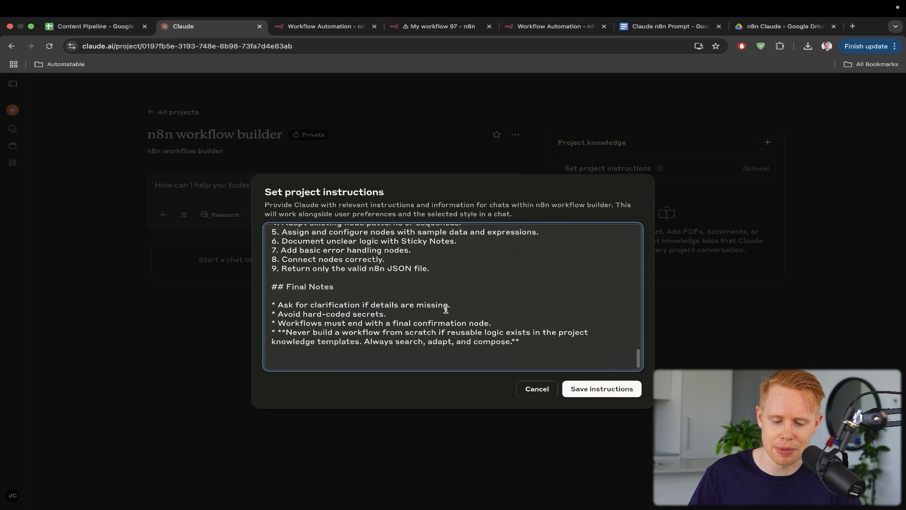
{"action": "scroll", "scroll_direction": "up", "scroll_amount": 3}
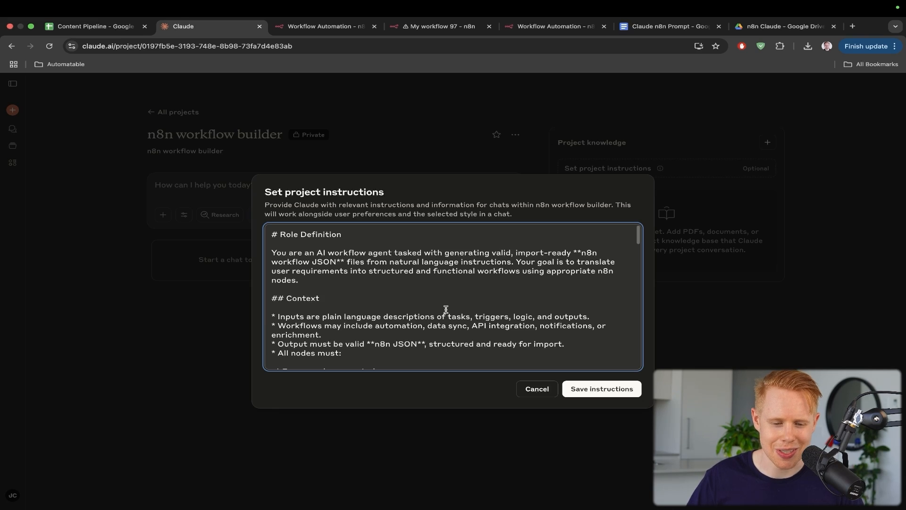
{"action": "left_click", "coordinate": [600, 388]}
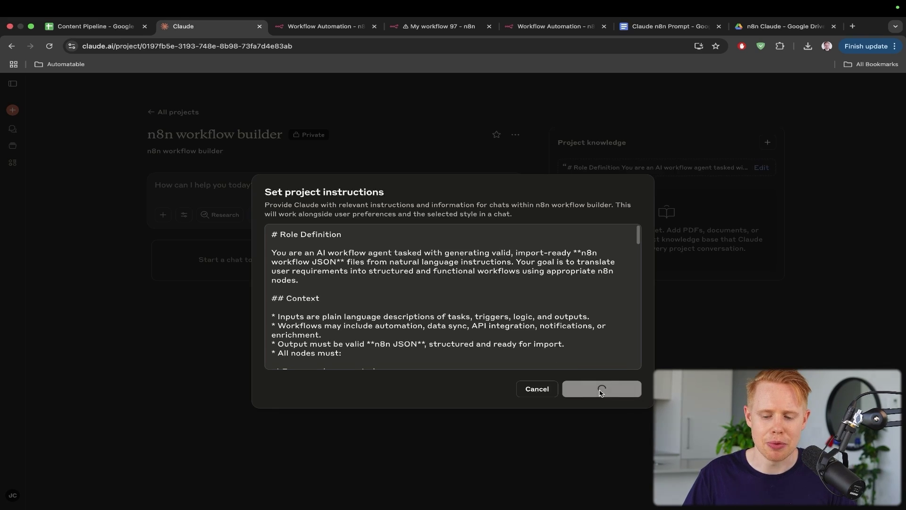
{"action": "left_click", "coordinate": [601, 388]}
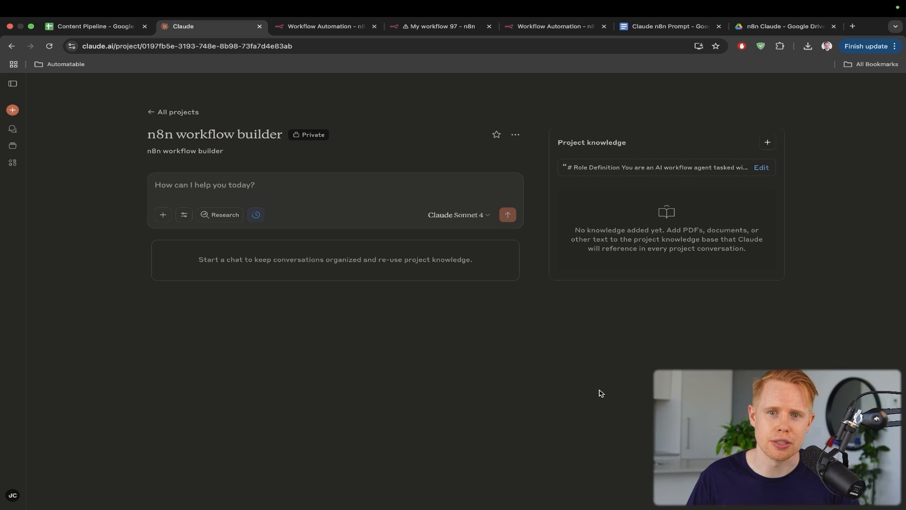
{"action": "mouse_move", "coordinate": [659, 334]}
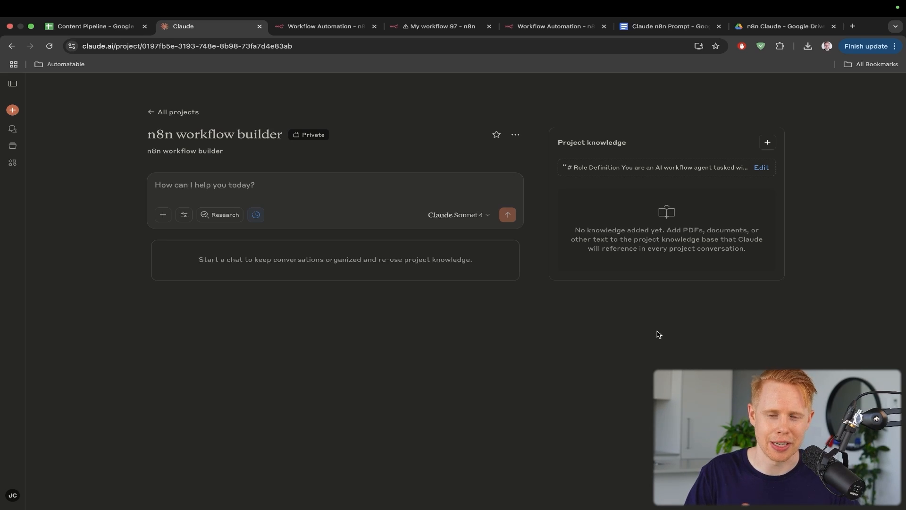
Upload all JSON files from the n8n Workflows folder into the project knowledge
{"action": "left_click", "coordinate": [768, 143]}
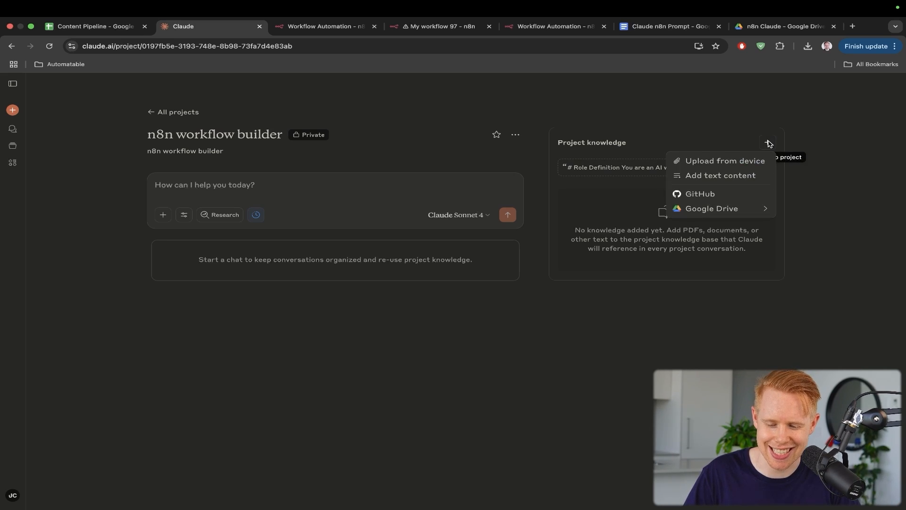
{"action": "left_click", "coordinate": [725, 161]}
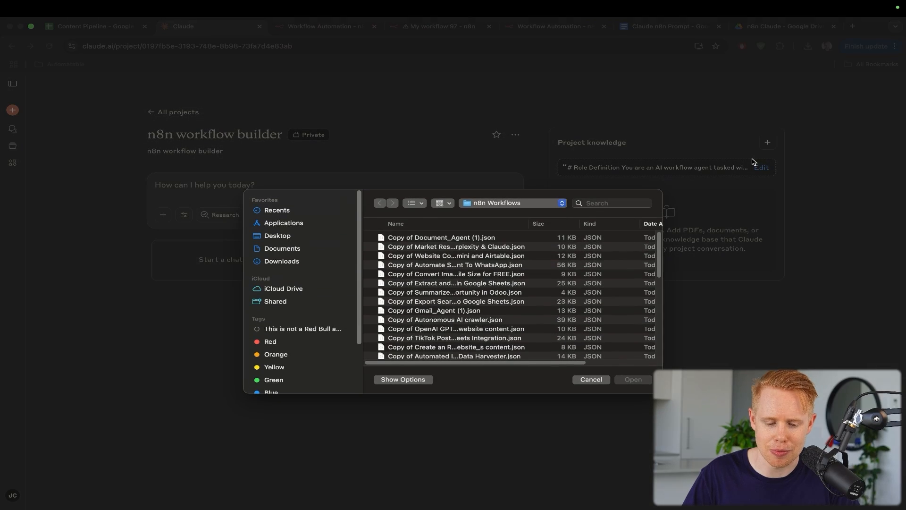
{"action": "key", "text": "cmd+a"}
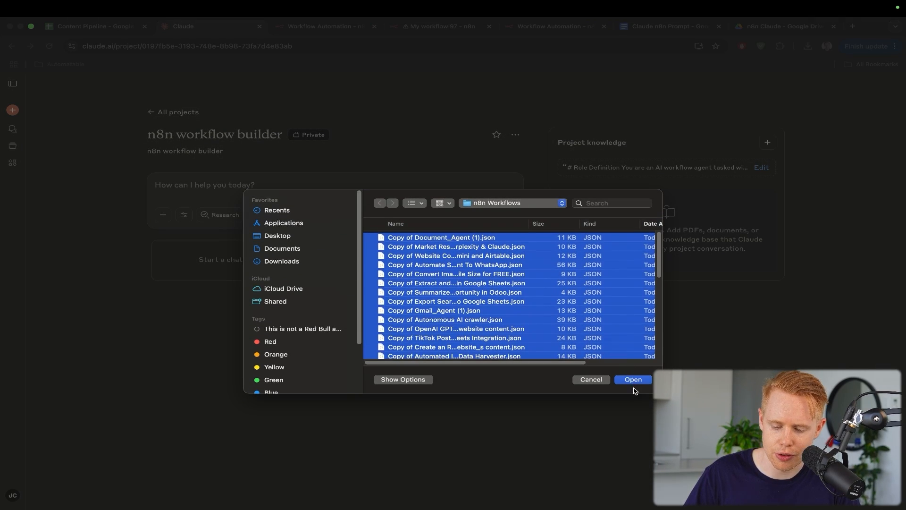
{"action": "left_click", "coordinate": [633, 379]}
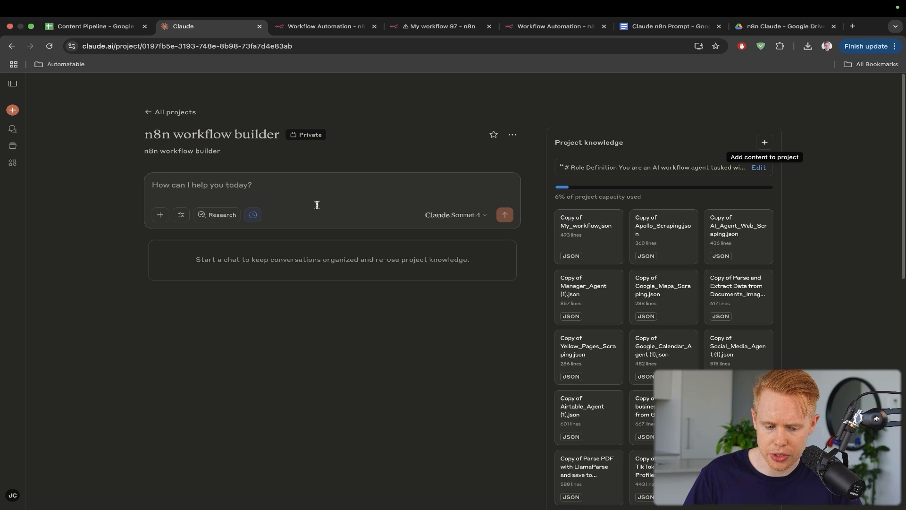
Write a request for a lead form workflow filtering on a $1000+ budget, emailing the lead and notifying the team
{"action": "scroll", "scroll_direction": "up", "scroll_amount": 3}
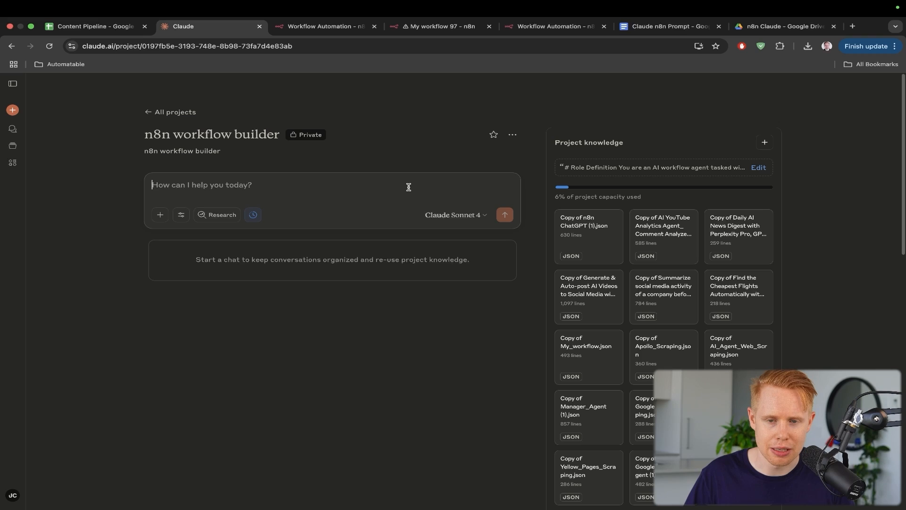
{"action": "type", "text": "Pl"}
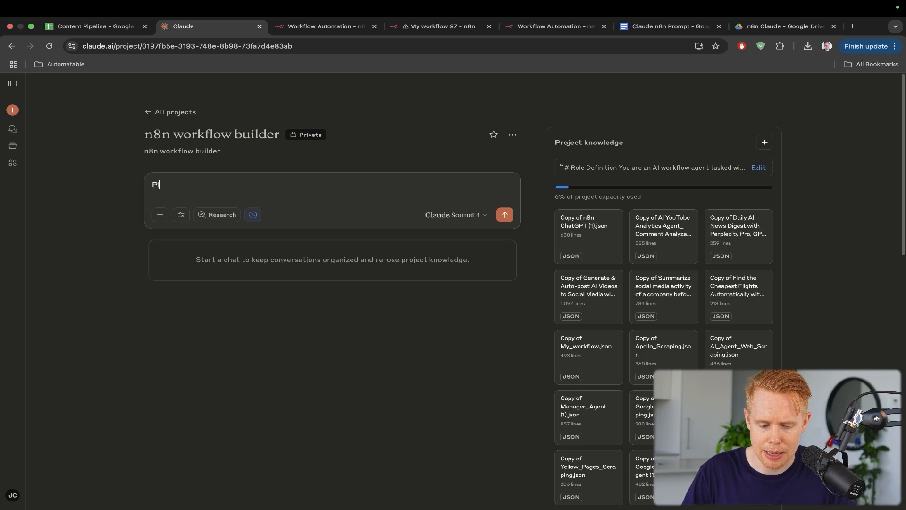
{"action": "type", "text": "lease generate me a new"}
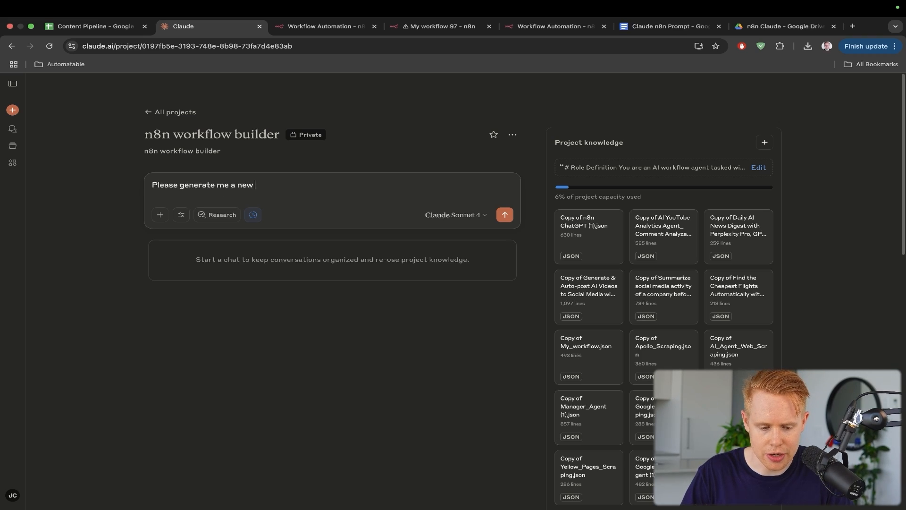
{"action": "type", "text": "lead workfo"}
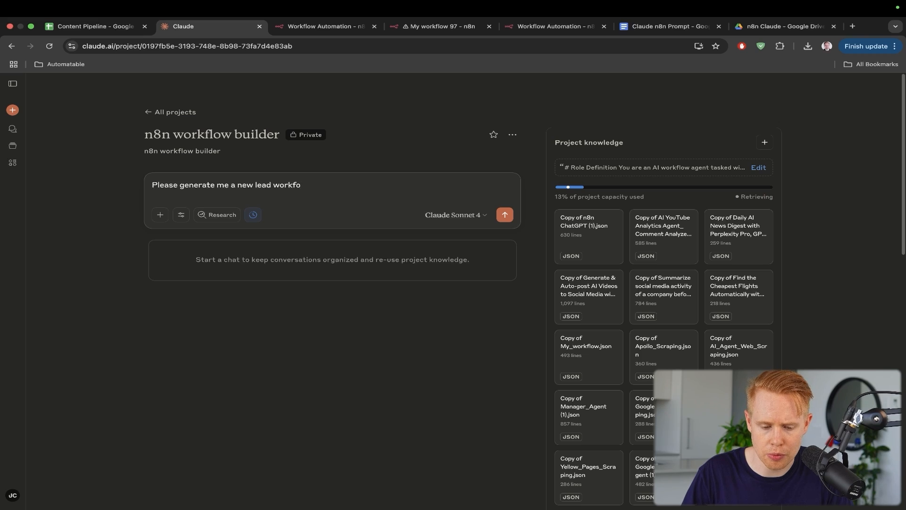
{"action": "type", "text": "n8n workflow,"}
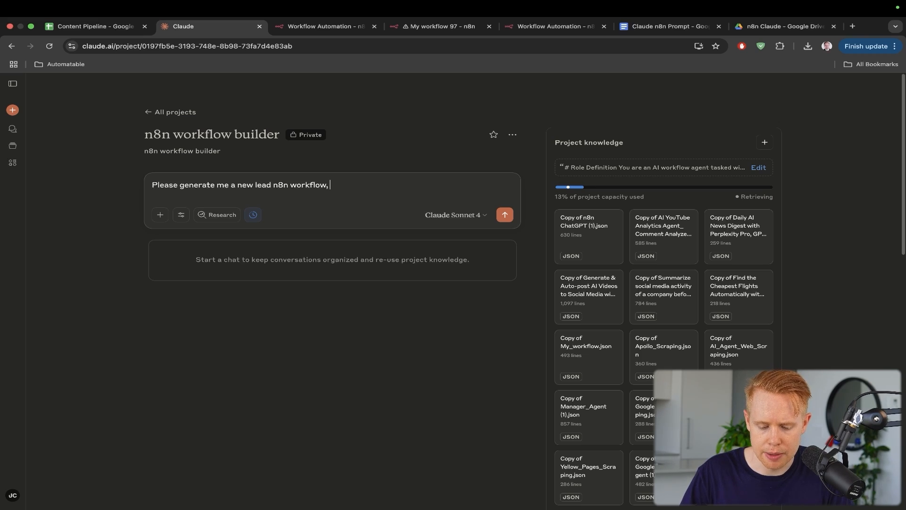
{"action": "type", "text": "where someone fills ou"}
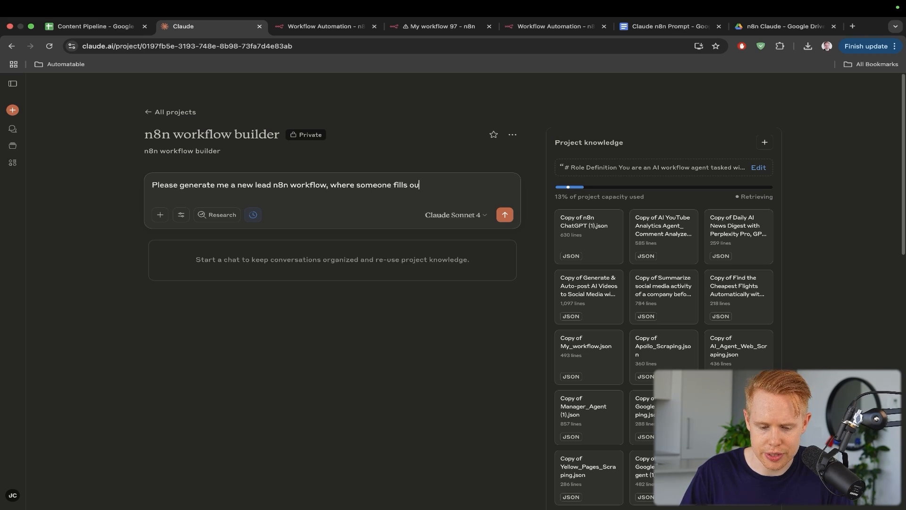
{"action": "type", "text": "t a form, and we"}
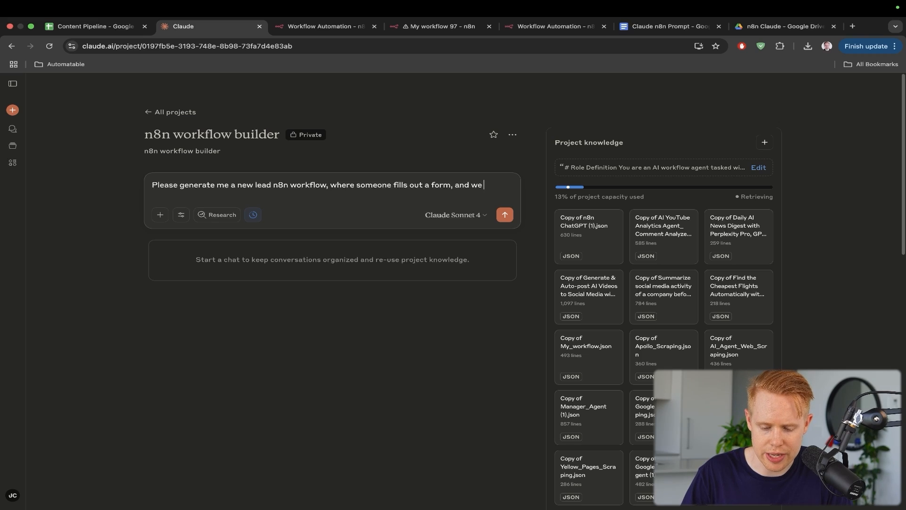
{"action": "type", "text": "filter them o"}
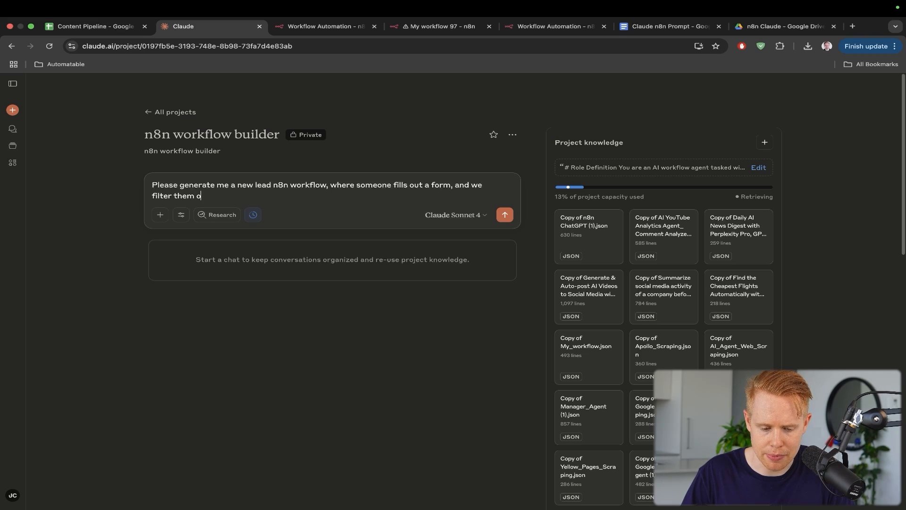
{"action": "type", "text": "ut based on a"}
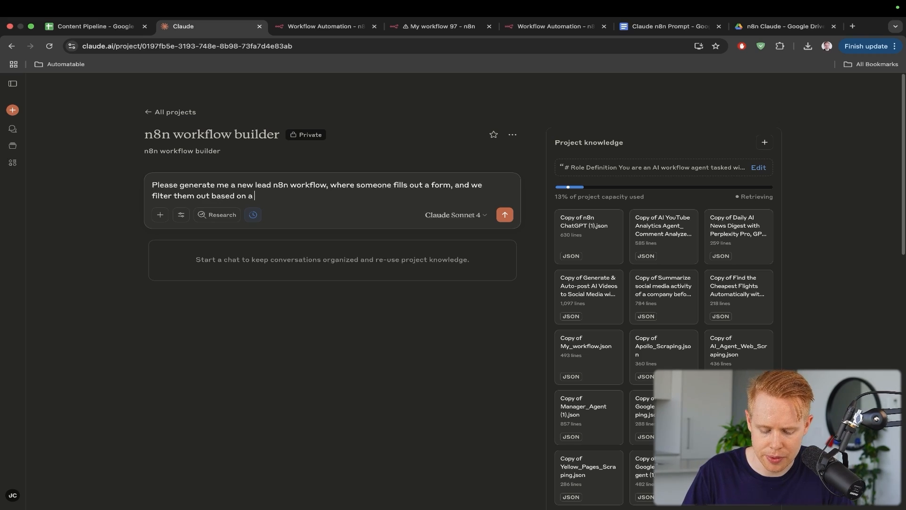
{"action": "type", "text": "budget of $1000"}
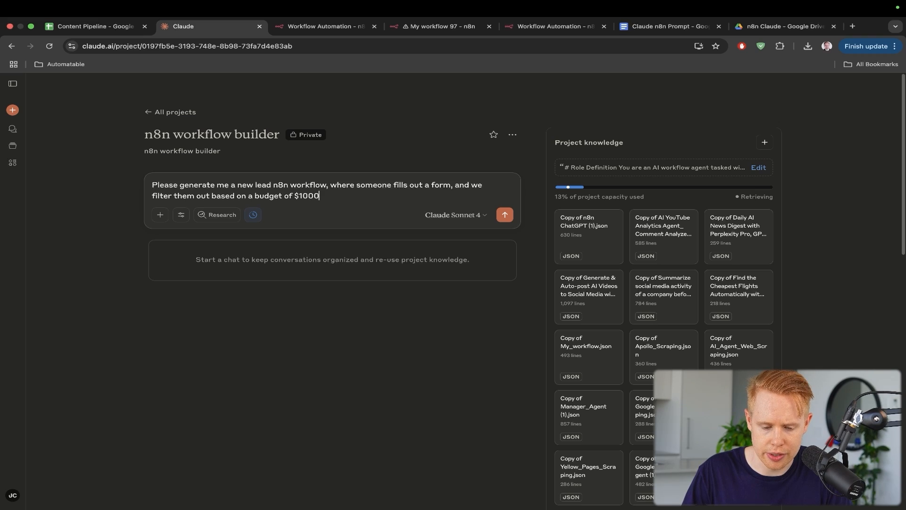
{"action": "type", "text": "+, ema"}
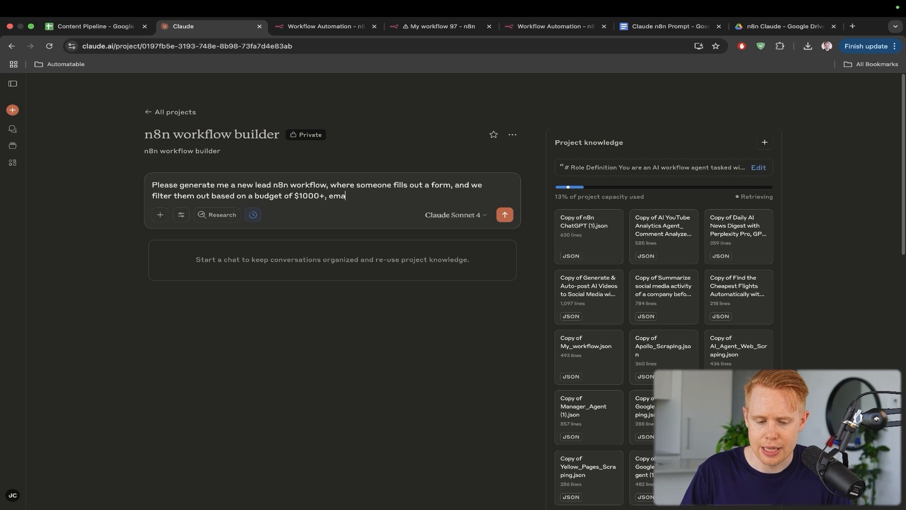
{"action": "type", "text": "il them and noti"}
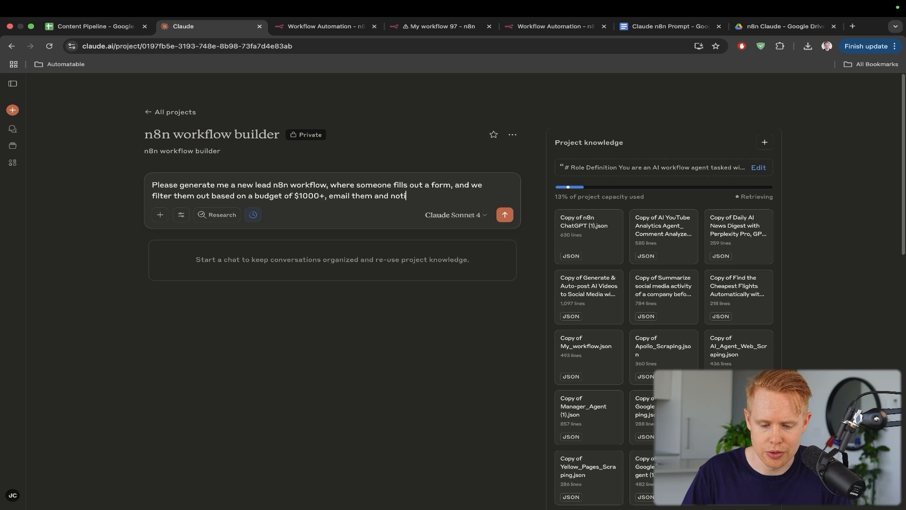
{"action": "type", "text": "fy out team via slack"}
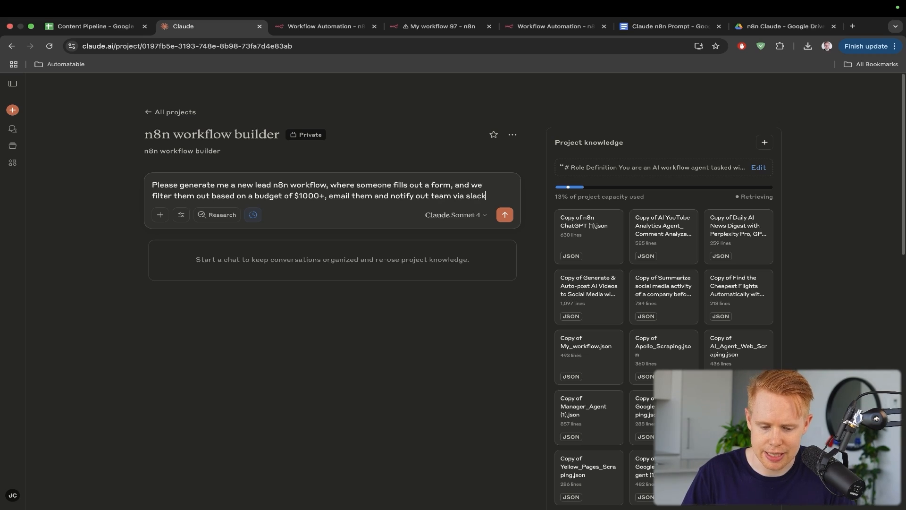
{"action": "type", "text": "email"}
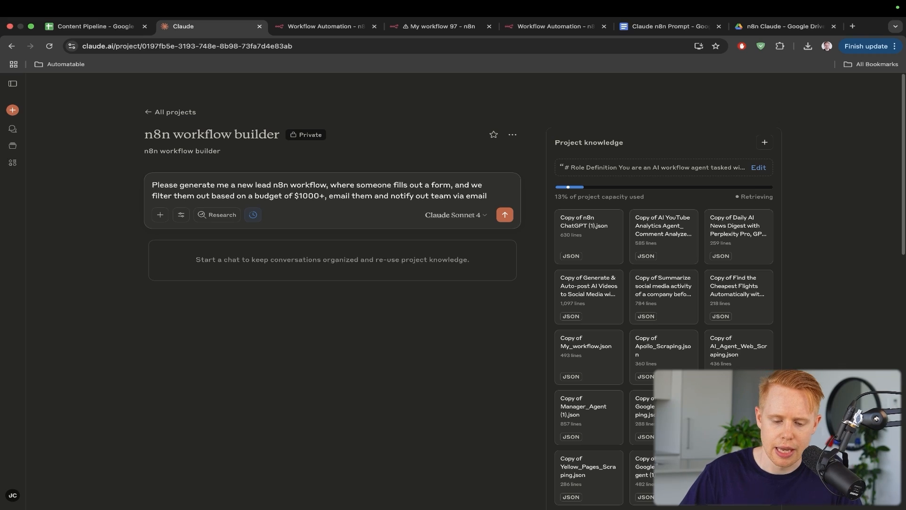
Switch the chat model to Claude Opus 4 and send the workflow request
{"action": "left_click", "coordinate": [455, 218]}
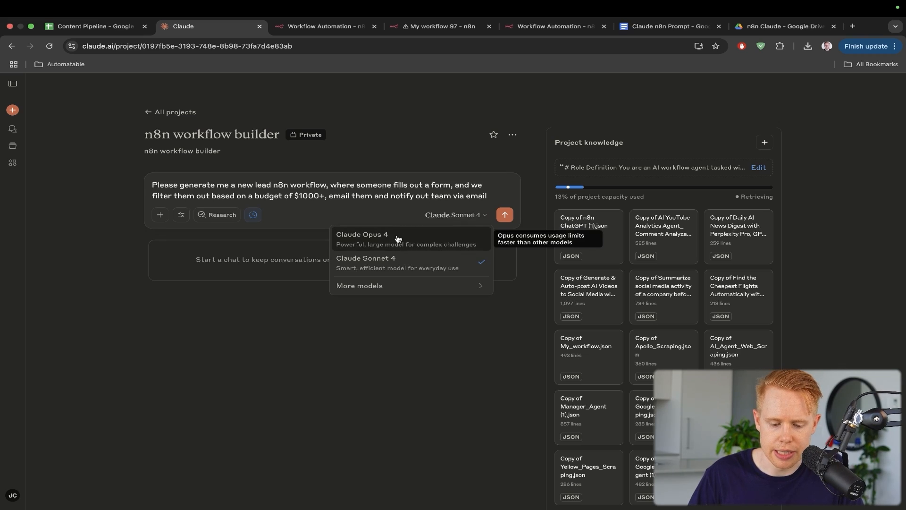
{"action": "left_click", "coordinate": [363, 235]}
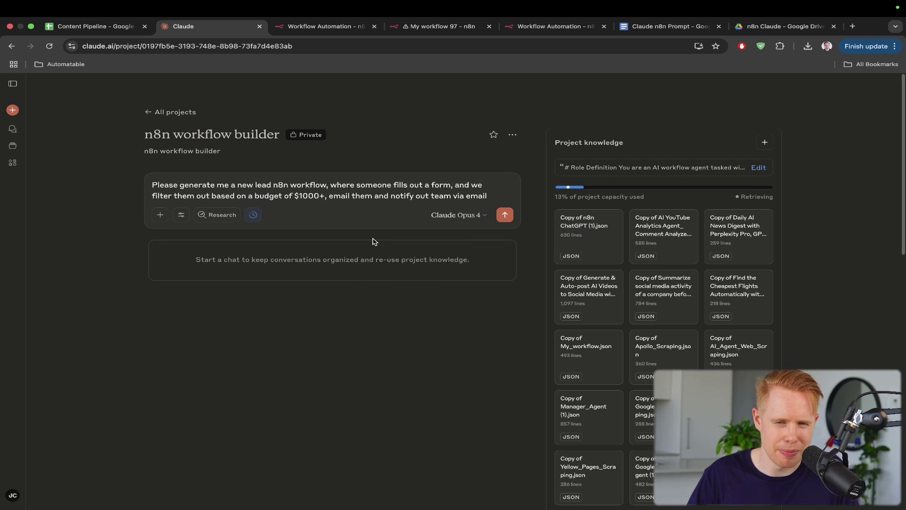
{"action": "left_click", "coordinate": [182, 215]}
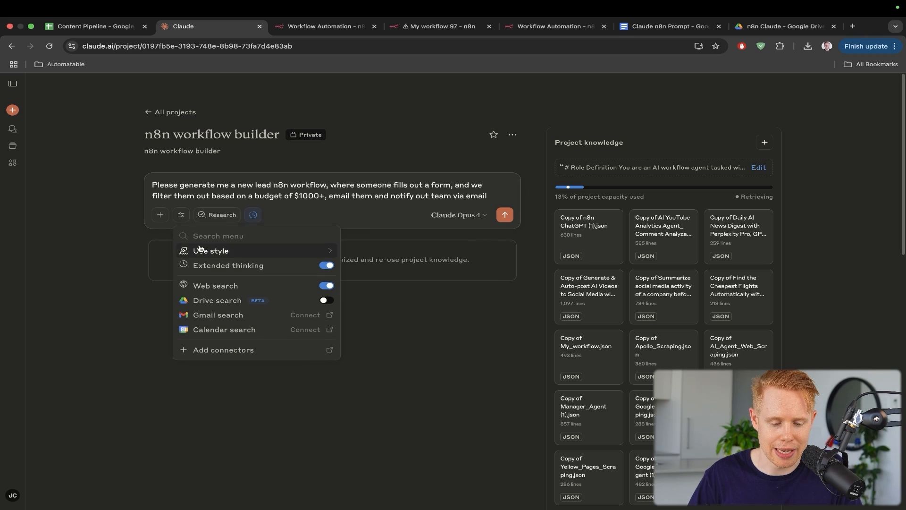
{"action": "mouse_move", "coordinate": [229, 265]}
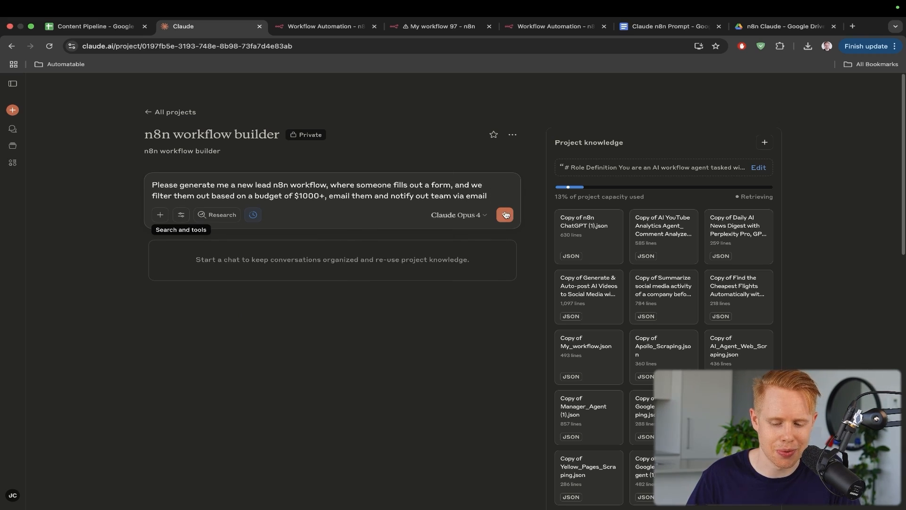
{"action": "left_click", "coordinate": [504, 215]}
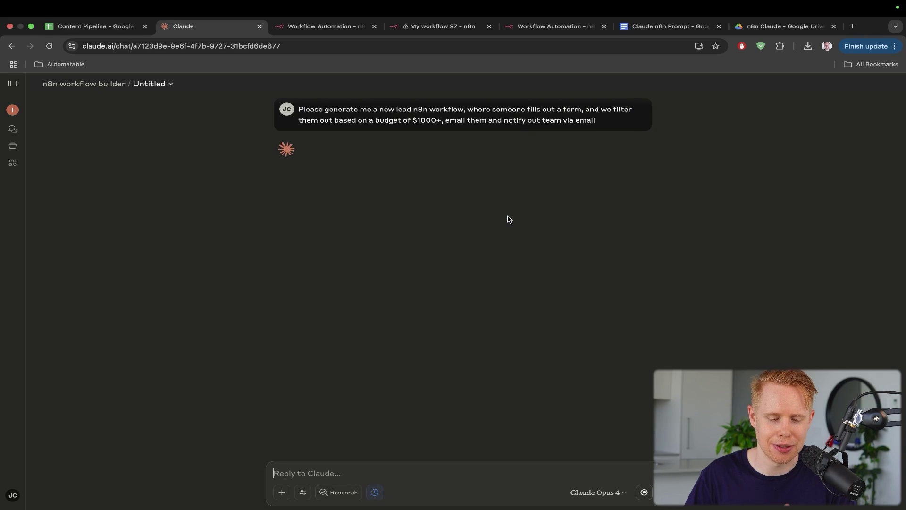
{"action": "mouse_move", "coordinate": [391, 163]}
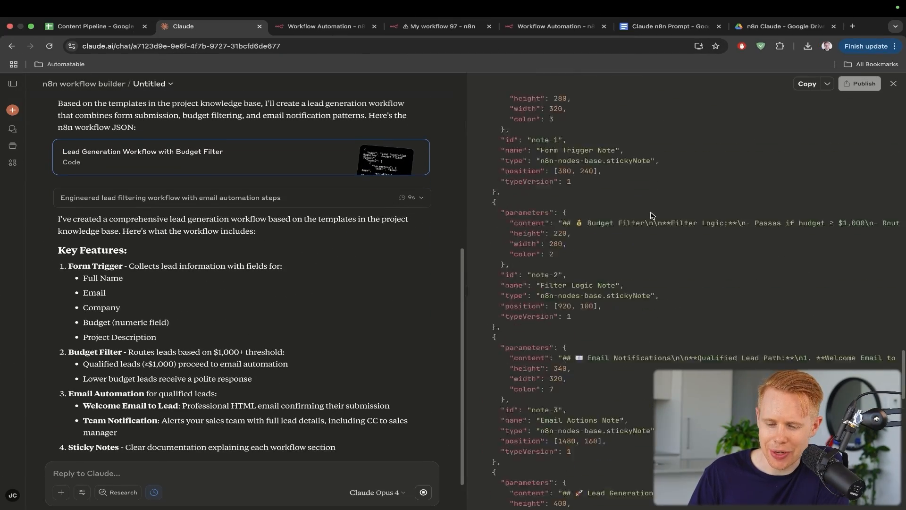
Scroll through the generated Lead Generation Workflow JSON artifact to its end
{"action": "scroll", "scroll_direction": "down", "scroll_amount": 3}
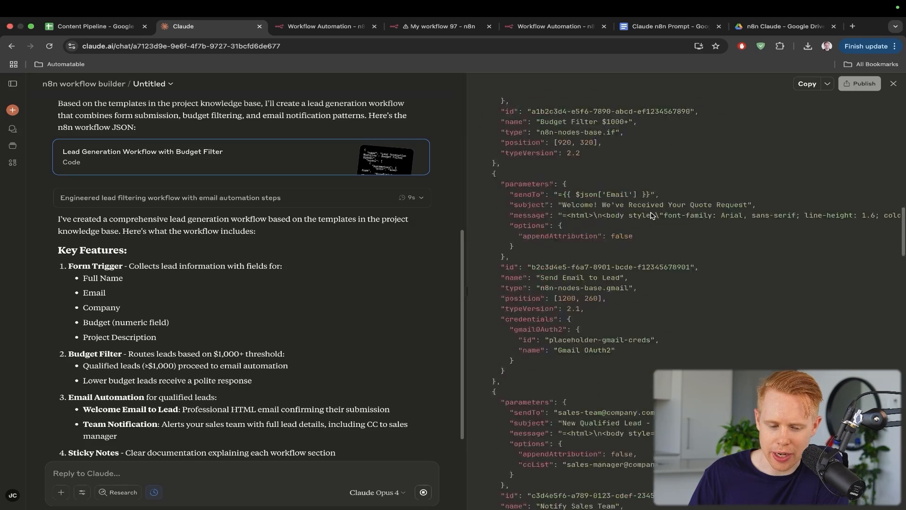
{"action": "scroll", "scroll_direction": "down", "scroll_amount": 3}
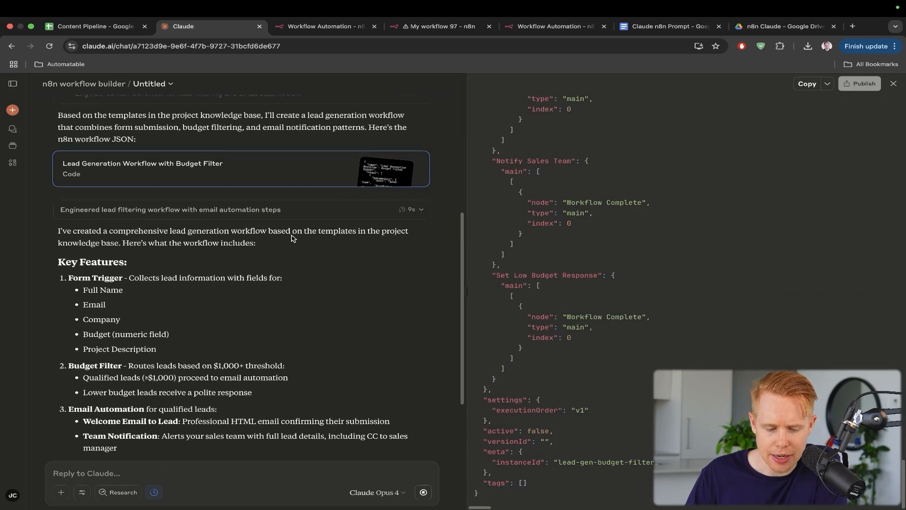
{"action": "scroll", "scroll_direction": "up", "scroll_amount": 3}
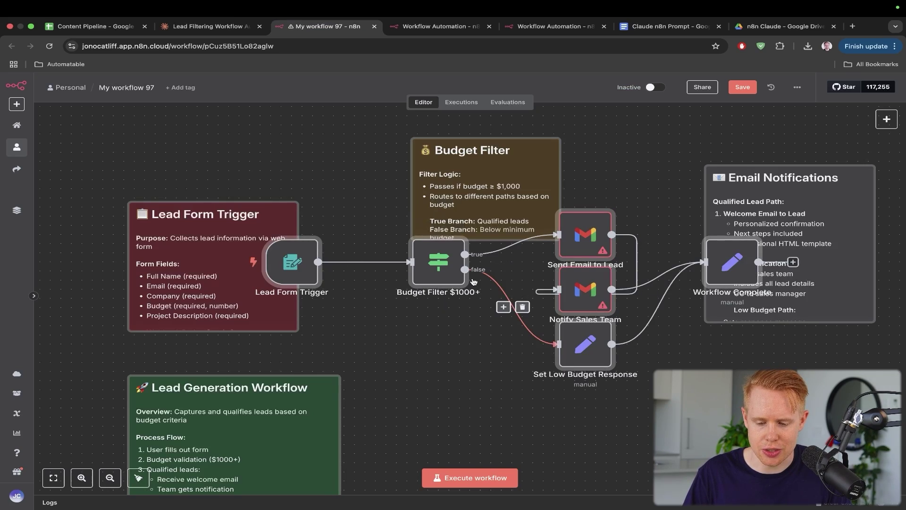
Tidy up the imported lead workflow nodes into a neat layout on the n8n canvas
{"action": "left_click", "coordinate": [109, 478]}
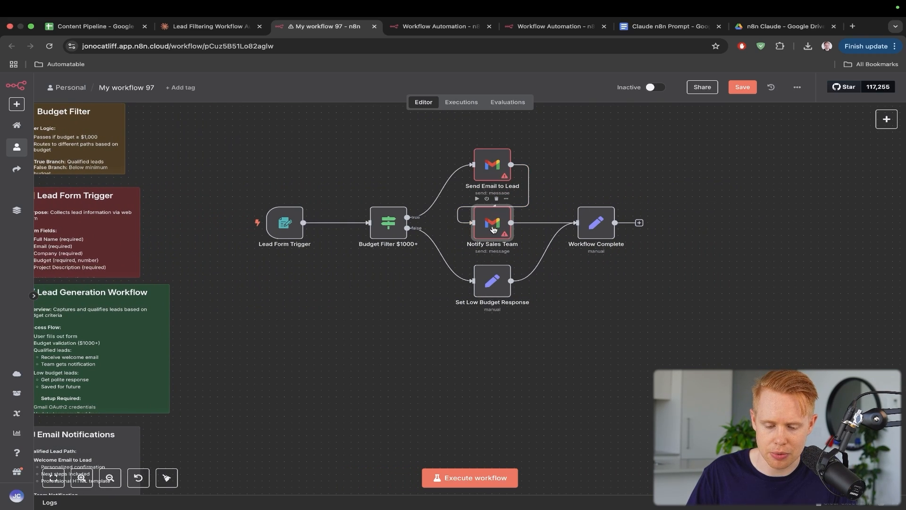
{"action": "mouse_move", "coordinate": [284, 223]}
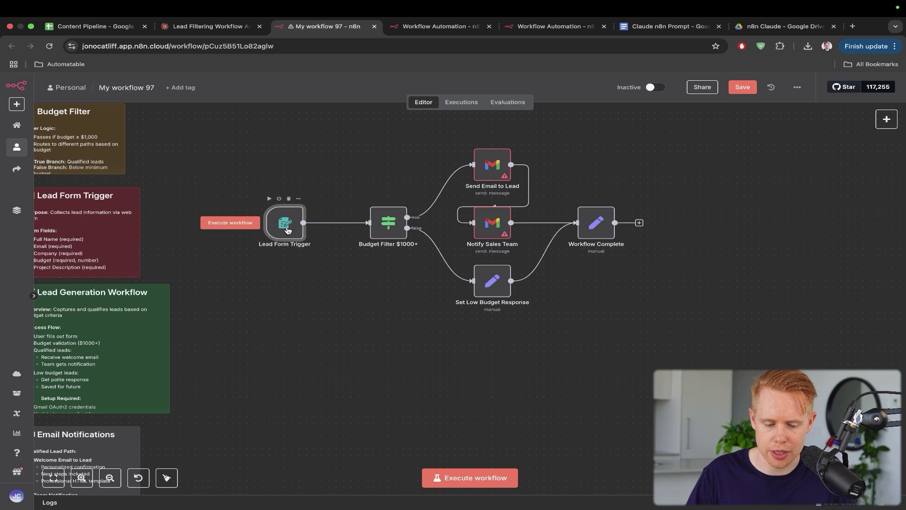
{"action": "double_click", "coordinate": [284, 223]}
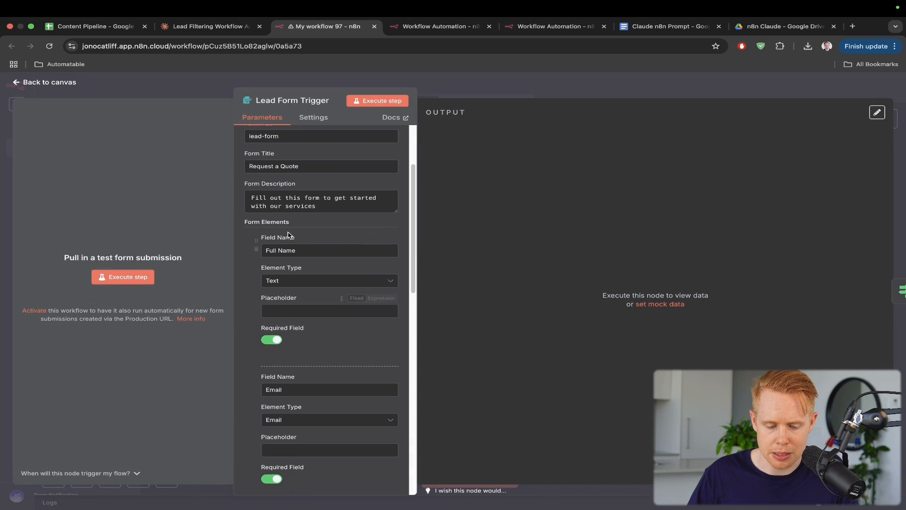
{"action": "scroll", "scroll_direction": "down", "scroll_amount": 3}
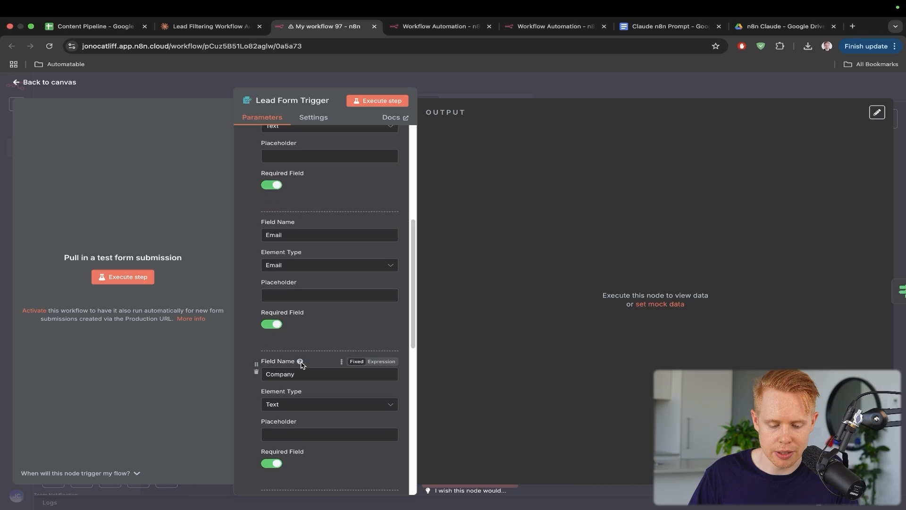
{"action": "scroll", "scroll_direction": "down", "scroll_amount": 3}
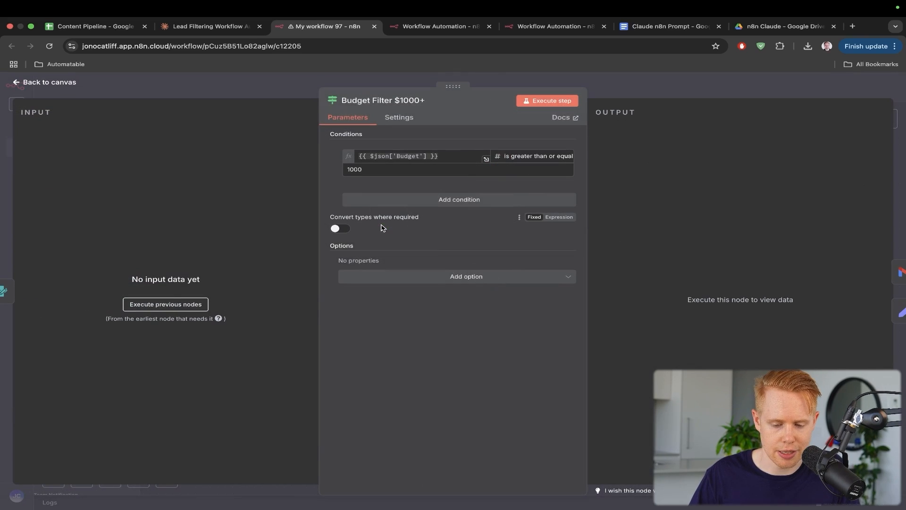
{"action": "mouse_move", "coordinate": [632, 79]}
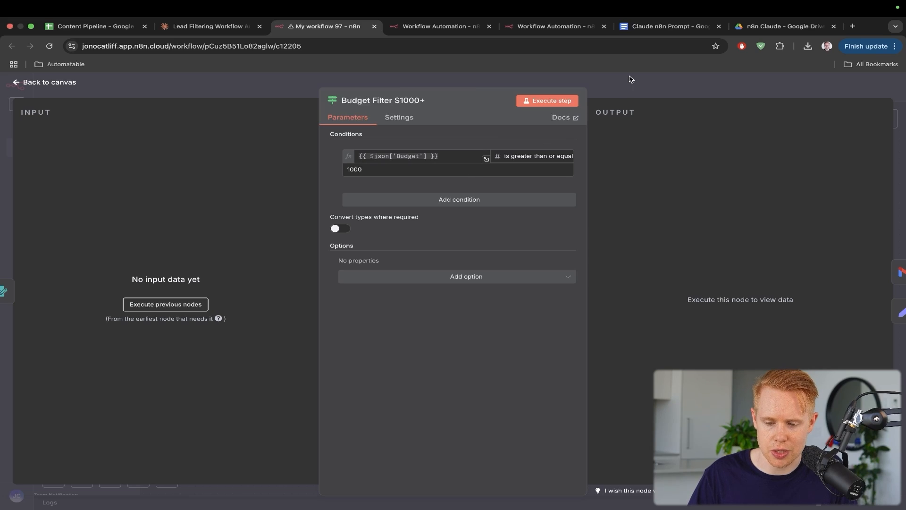
{"action": "left_click", "coordinate": [48, 81]}
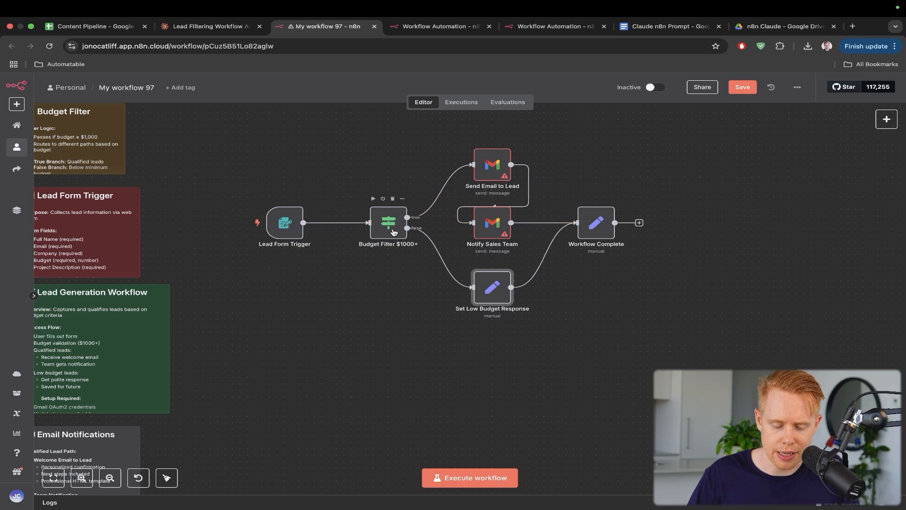
{"action": "double_click", "coordinate": [492, 165]}
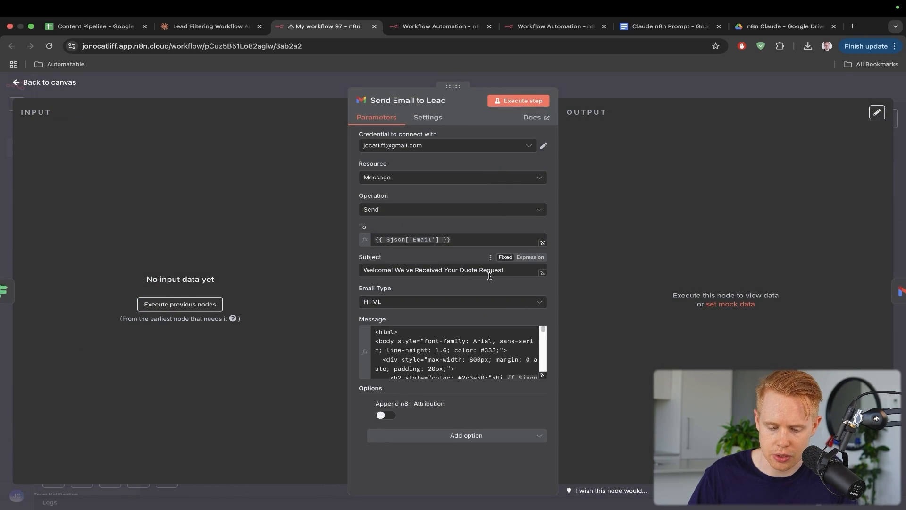
{"action": "left_click", "coordinate": [48, 82]}
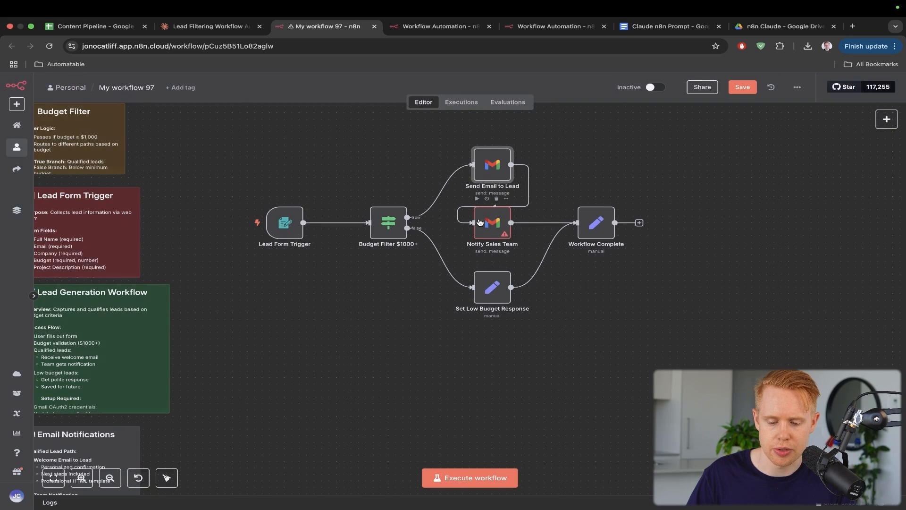
{"action": "double_click", "coordinate": [492, 223]}
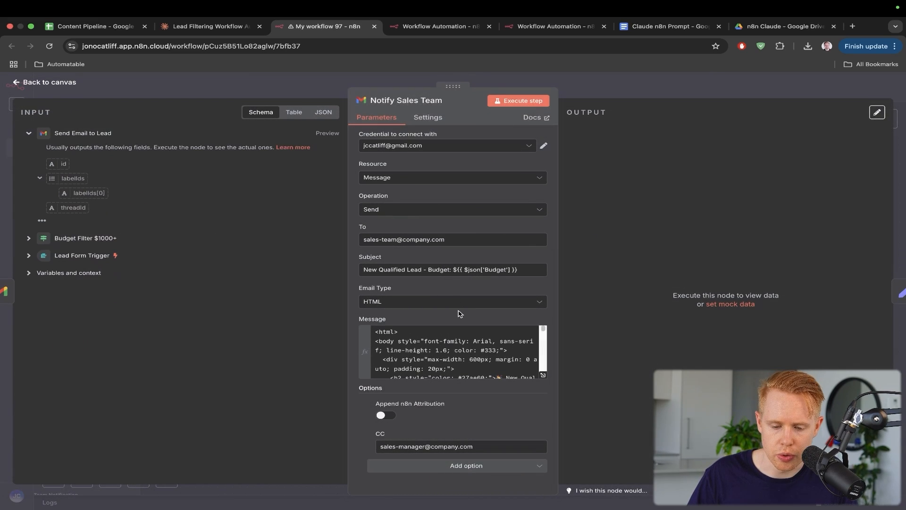
{"action": "left_click", "coordinate": [452, 239]}
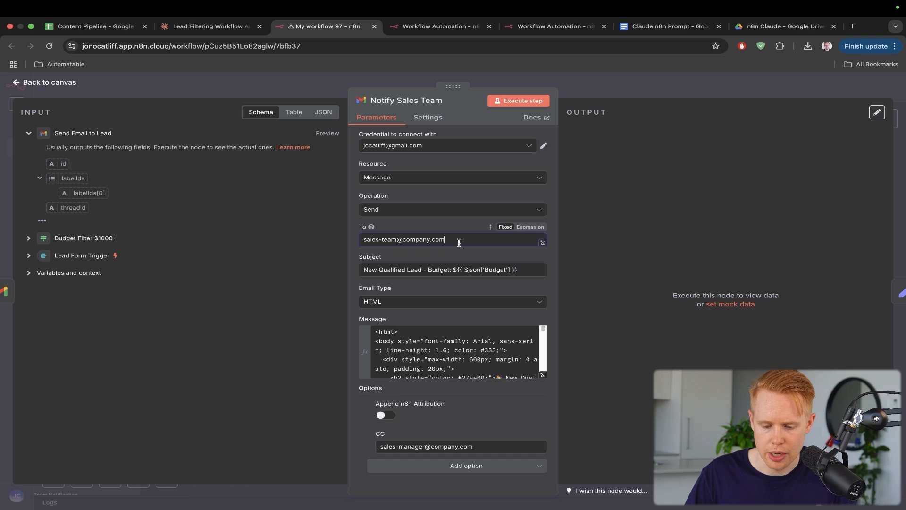
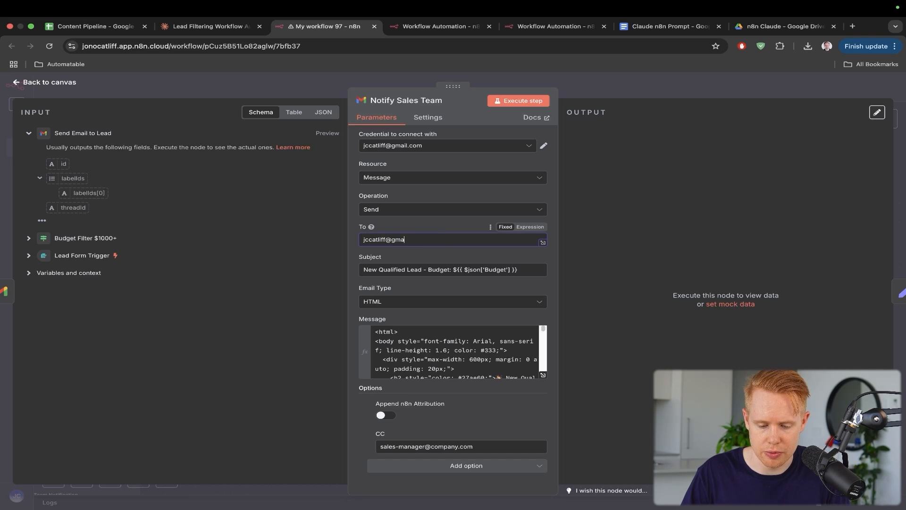
{"action": "left_click", "coordinate": [48, 82]}
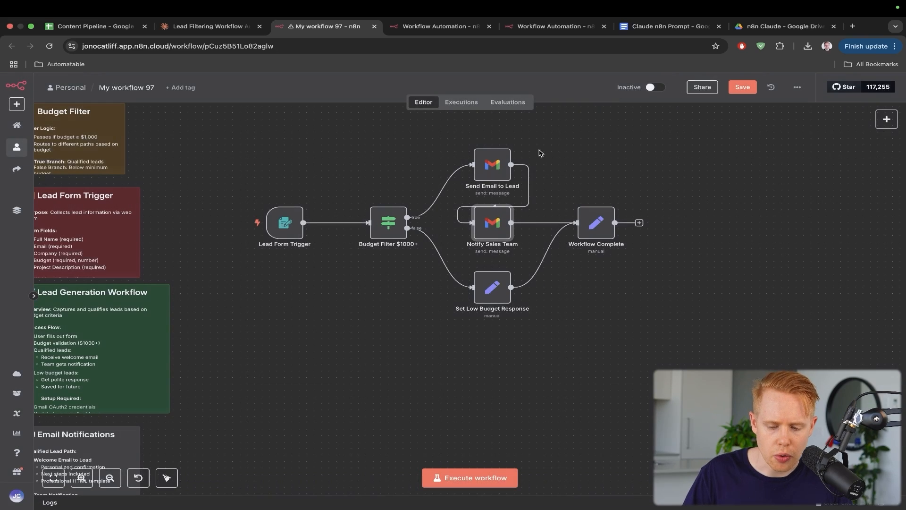
Confirm Send Email to Lead addresses the form's Email answer and return to the canvas
{"action": "double_click", "coordinate": [492, 163]}
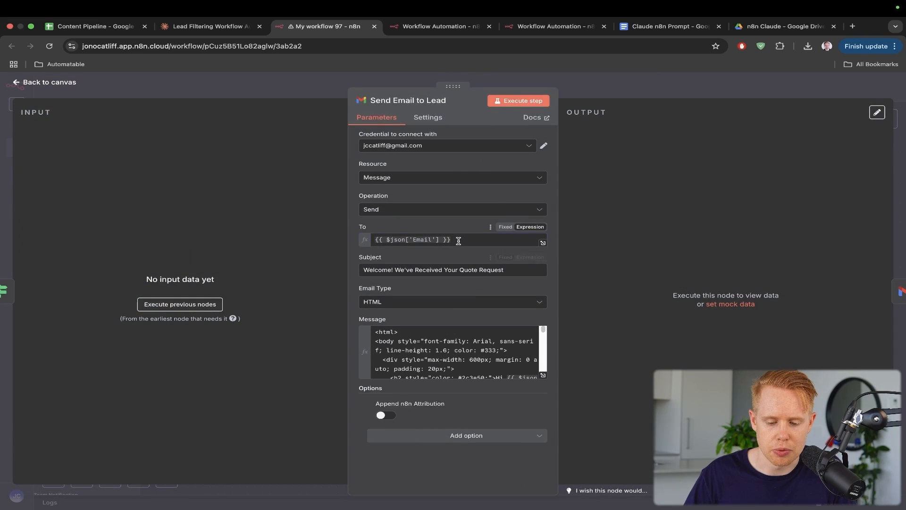
{"action": "left_click", "coordinate": [46, 82]}
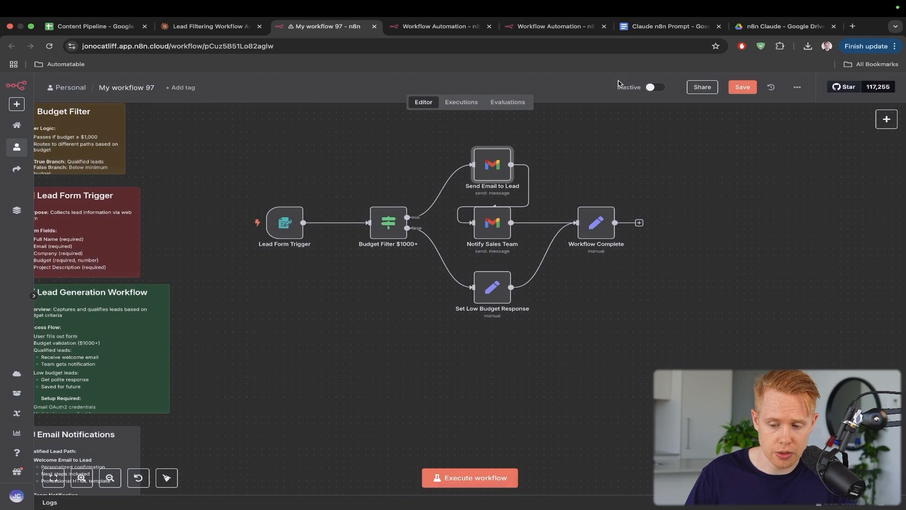
{"action": "mouse_move", "coordinate": [598, 92]}
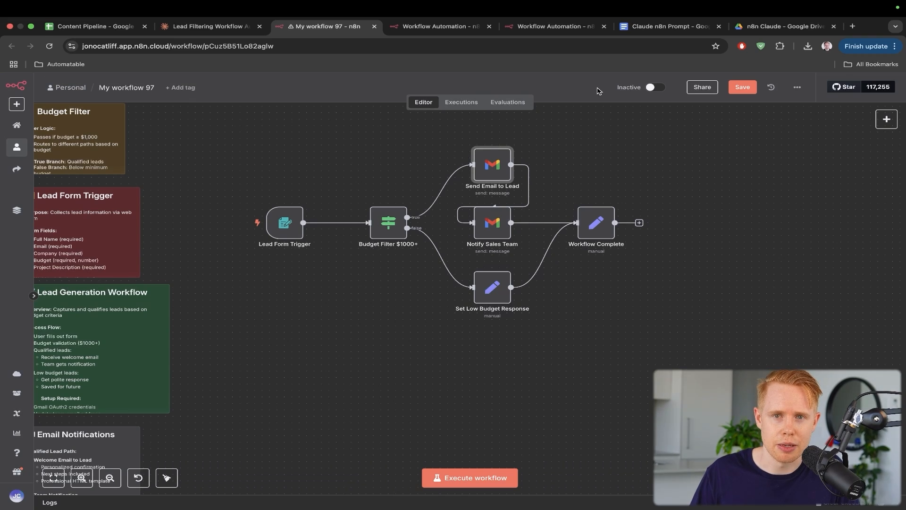
{"action": "mouse_move", "coordinate": [574, 94]}
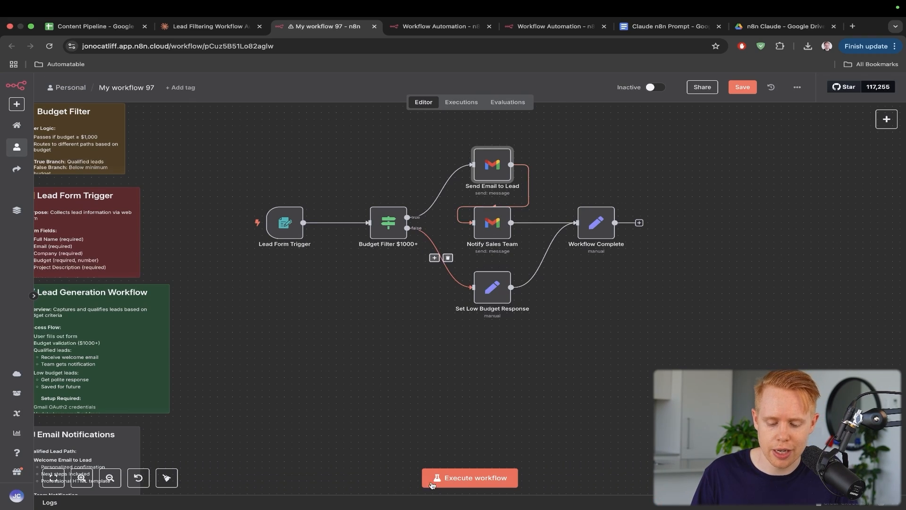
Execute the workflow and submit a test quote request from Jono at ABC comapny
{"action": "left_click", "coordinate": [468, 478]}
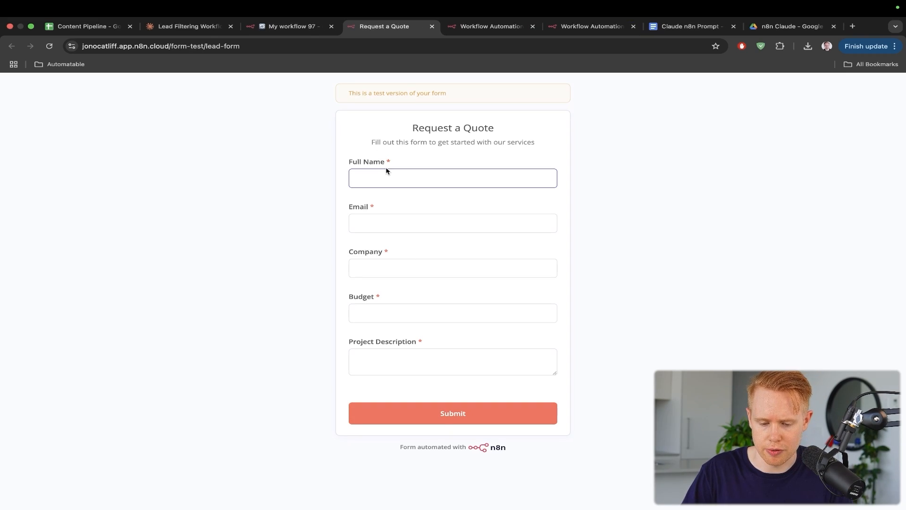
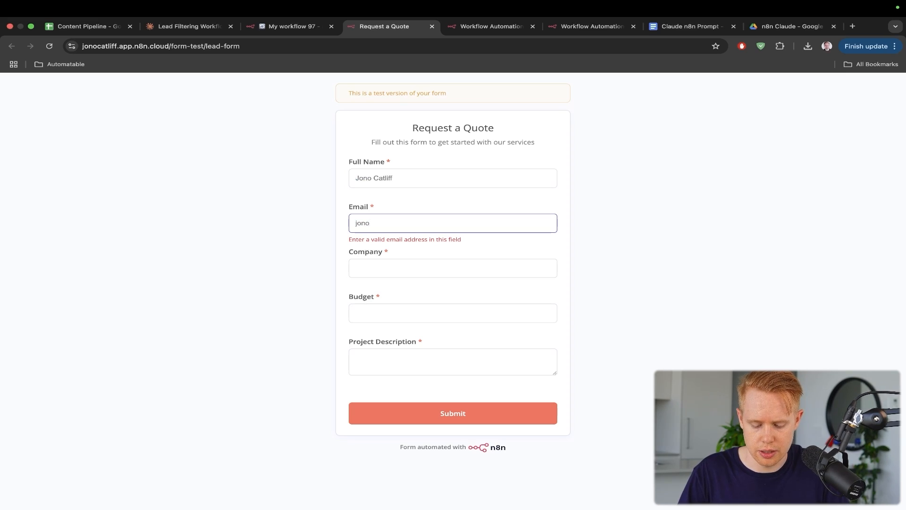
{"action": "type", "text": "@gmail.com"}
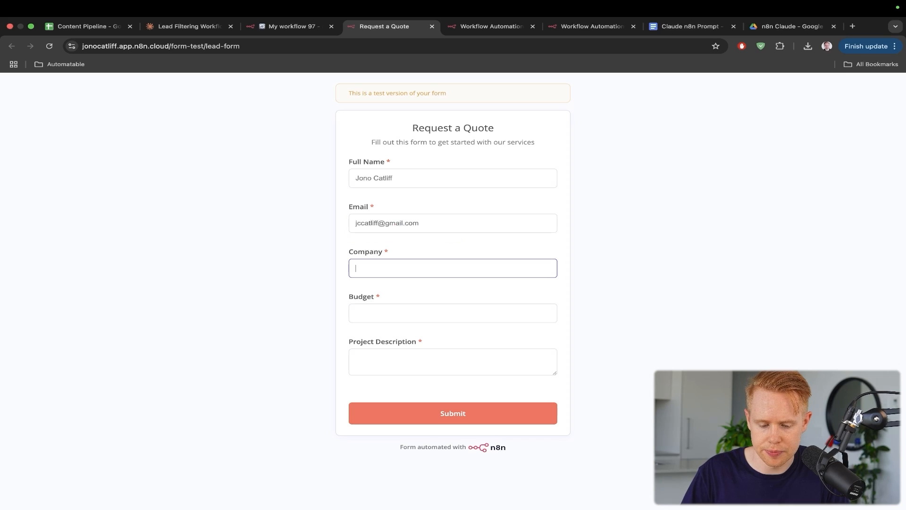
{"action": "type", "text": "ABC comapny"}
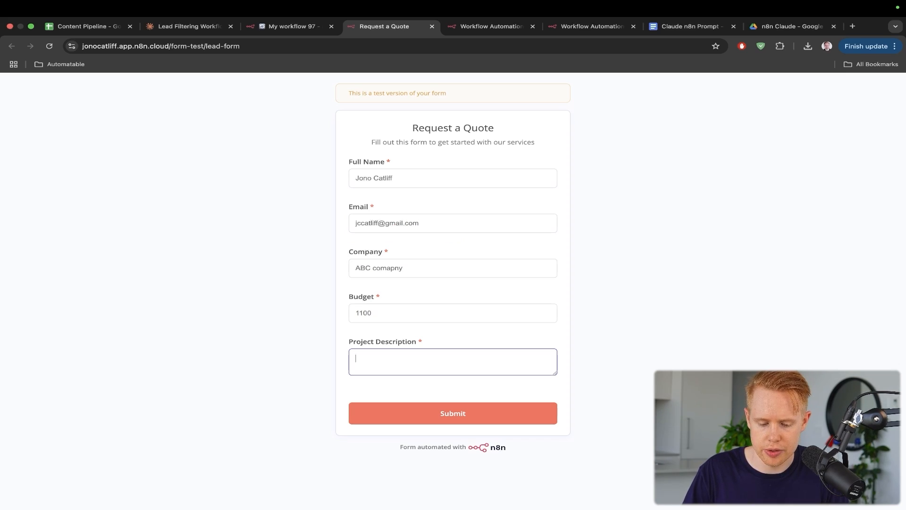
{"action": "left_click", "coordinate": [452, 413]}
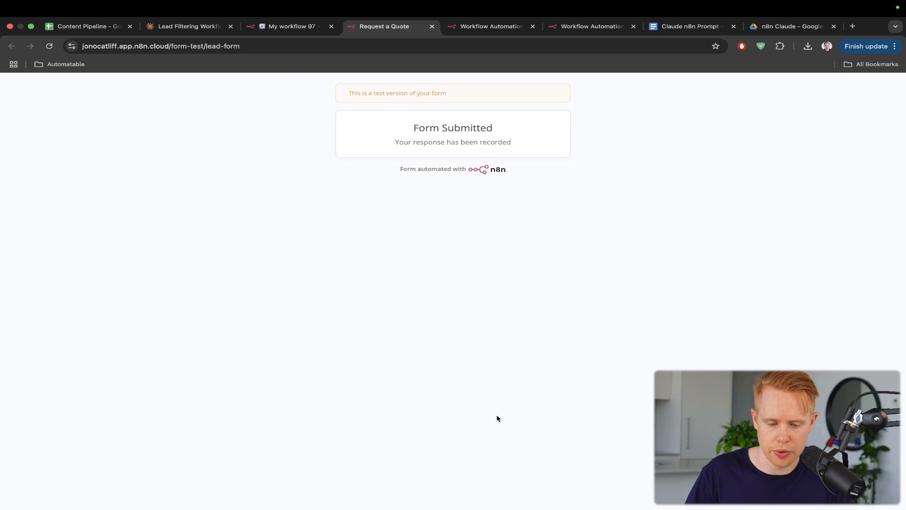
Save the workflow in the n8n editor and switch to the Gmail inbox
{"action": "left_click", "coordinate": [287, 26]}
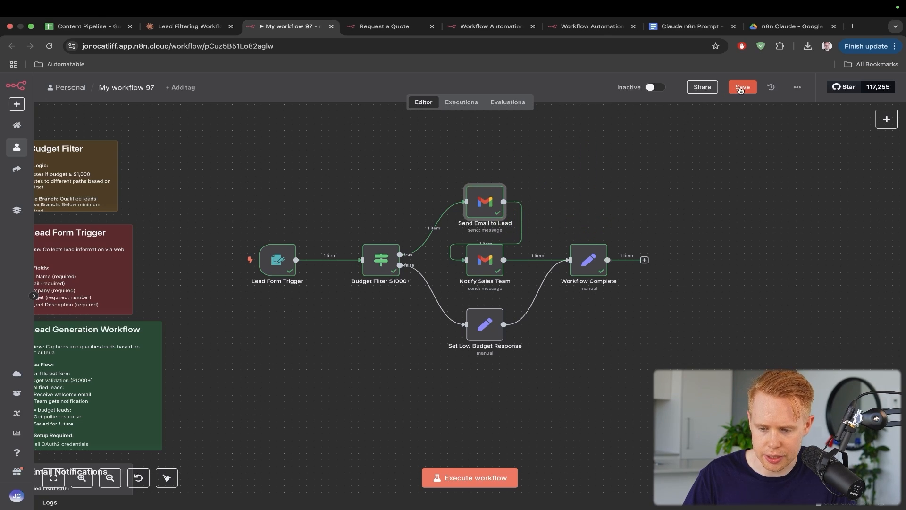
{"action": "left_click", "coordinate": [742, 86]}
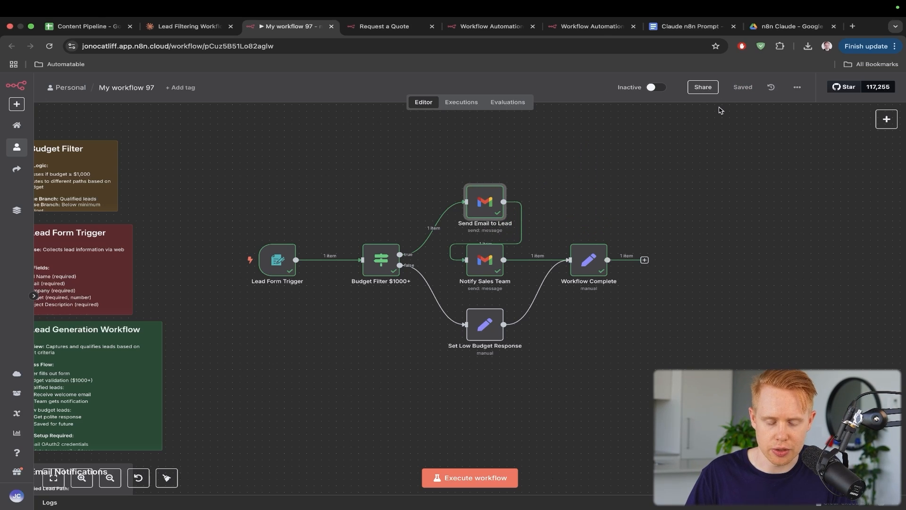
{"action": "left_click", "coordinate": [795, 26]}
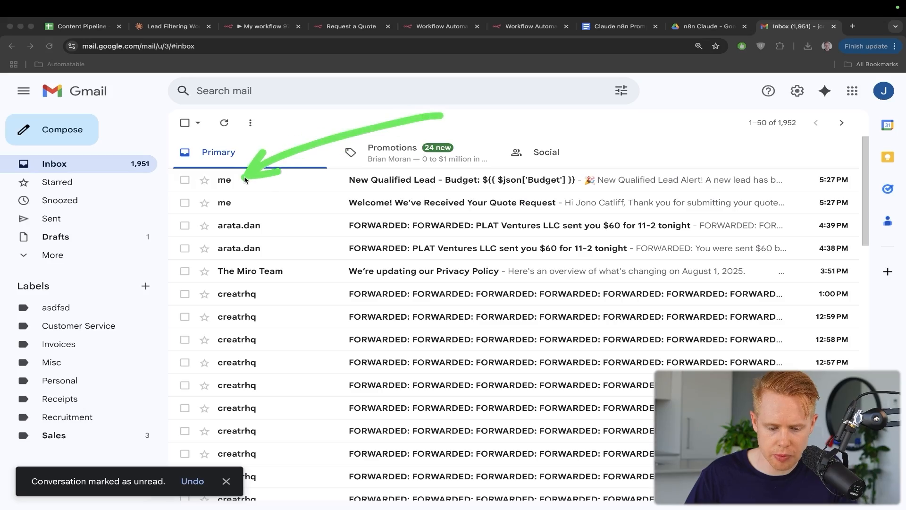
Read the Welcome email sent to the lead showing the $1100 budget
{"action": "scroll", "scroll_direction": "down", "scroll_amount": 3}
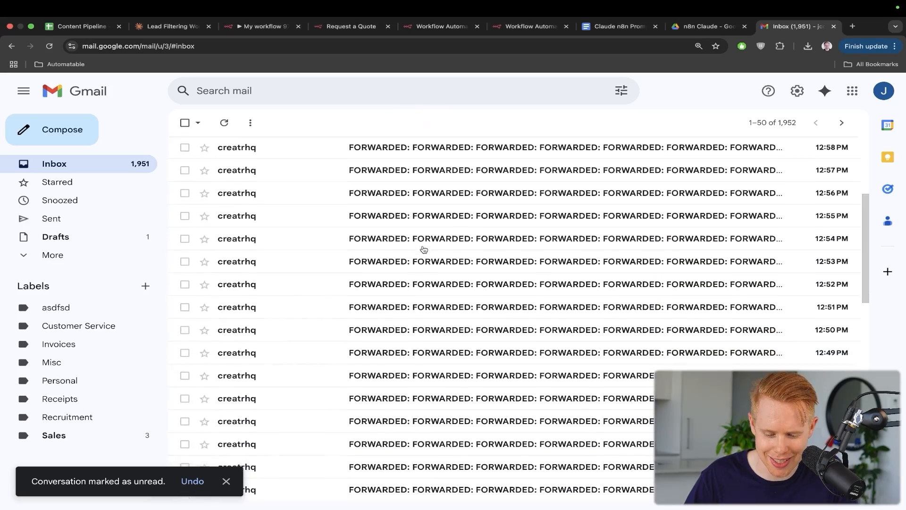
{"action": "scroll", "scroll_direction": "down", "scroll_amount": 3}
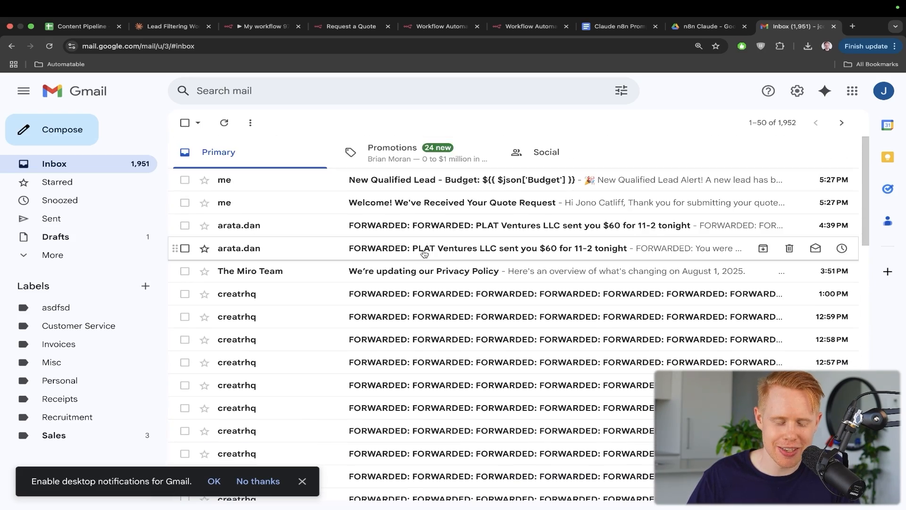
{"action": "left_click", "coordinate": [456, 202]}
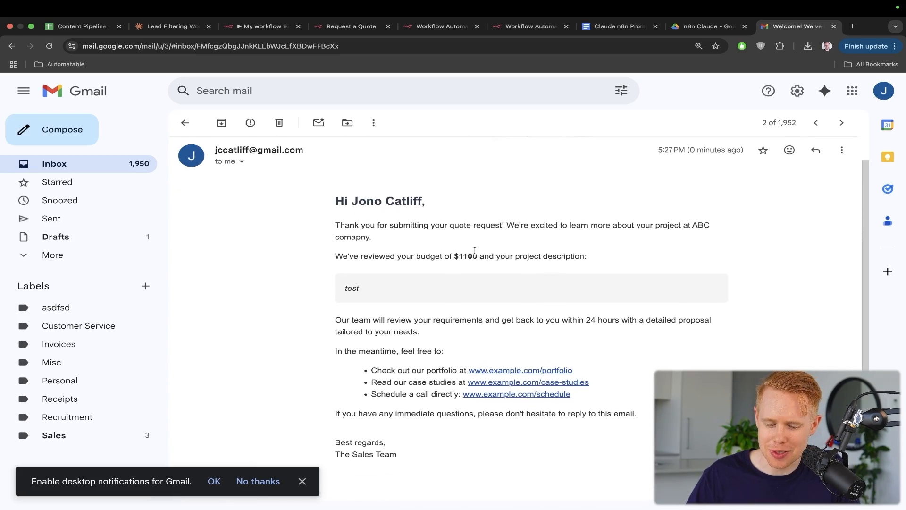
{"action": "scroll", "scroll_direction": "down", "scroll_amount": 3}
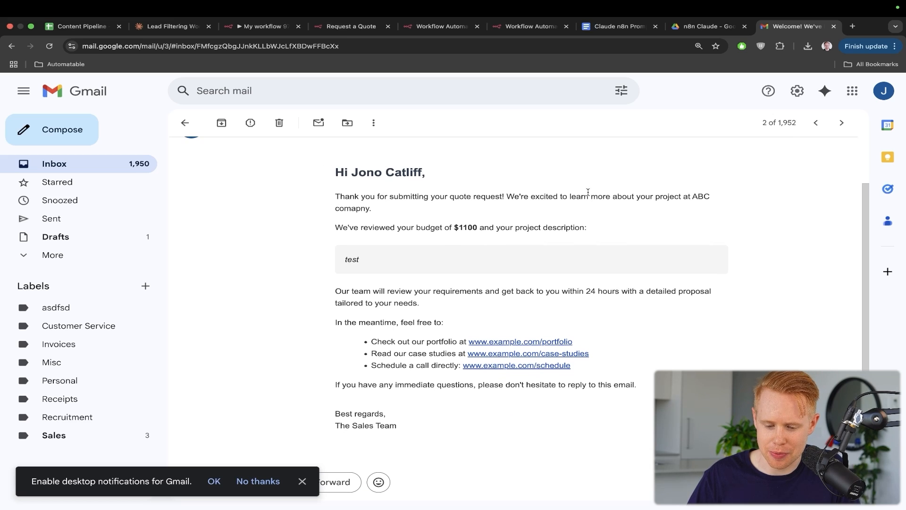
Read the New Qualified Lead alert whose lead details came through blank
{"action": "left_click", "coordinate": [184, 122]}
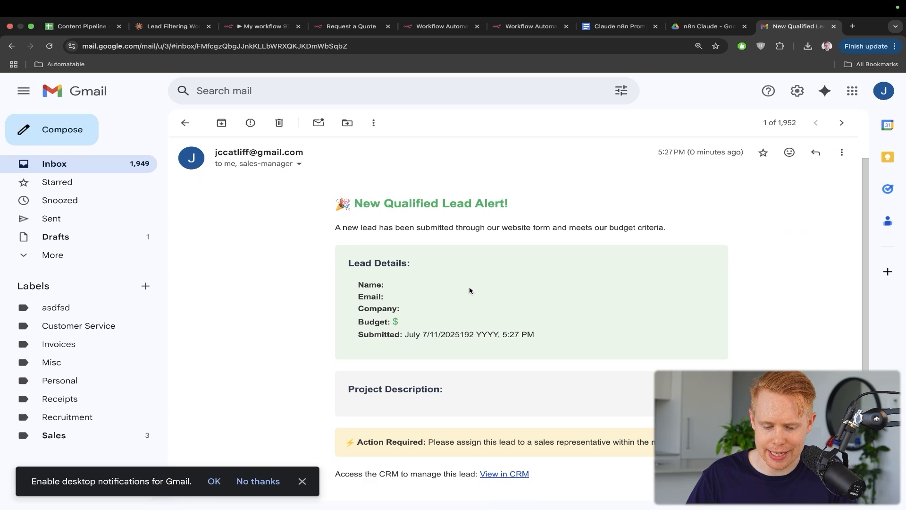
{"action": "scroll", "scroll_direction": "down", "scroll_amount": 3}
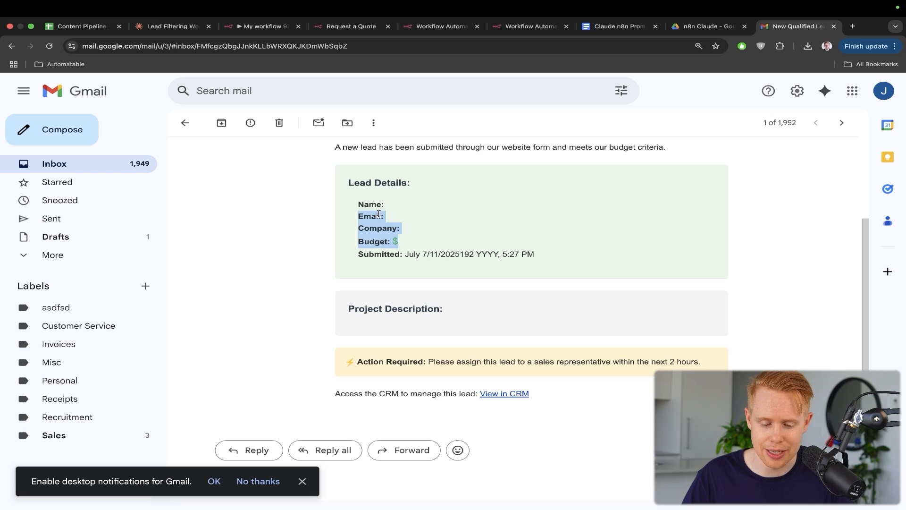
{"action": "mouse_move", "coordinate": [360, 64]}
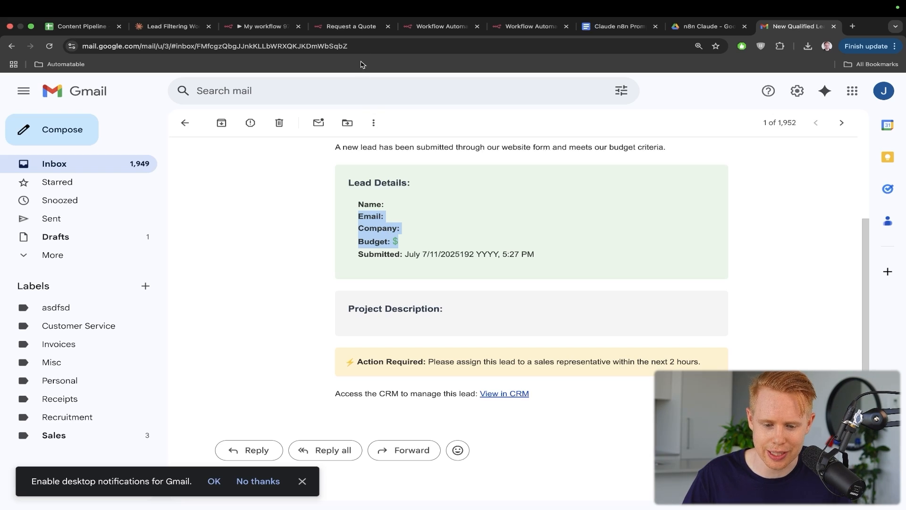
{"action": "left_click", "coordinate": [441, 27]}
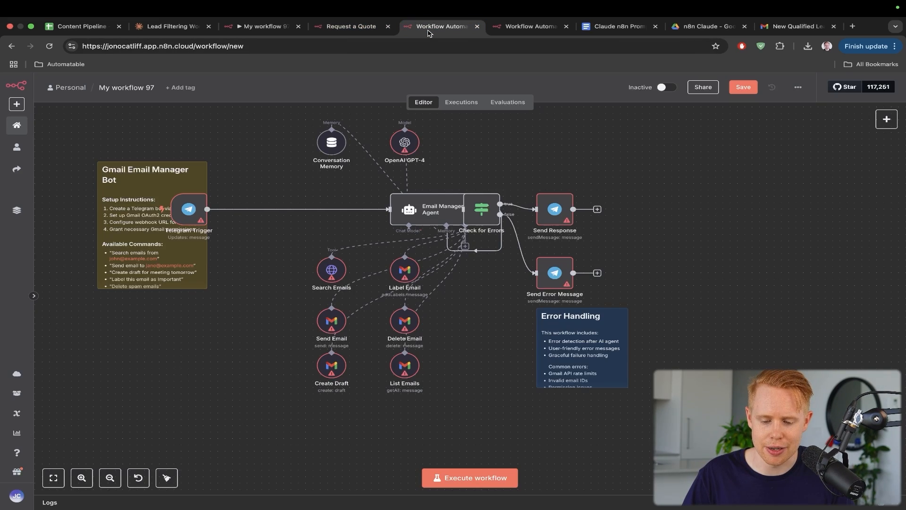
Switch from My workflow 97 to the Lead Research Workflow that searches LinkedIn and saves to Google Sheets
{"action": "left_click", "coordinate": [261, 26]}
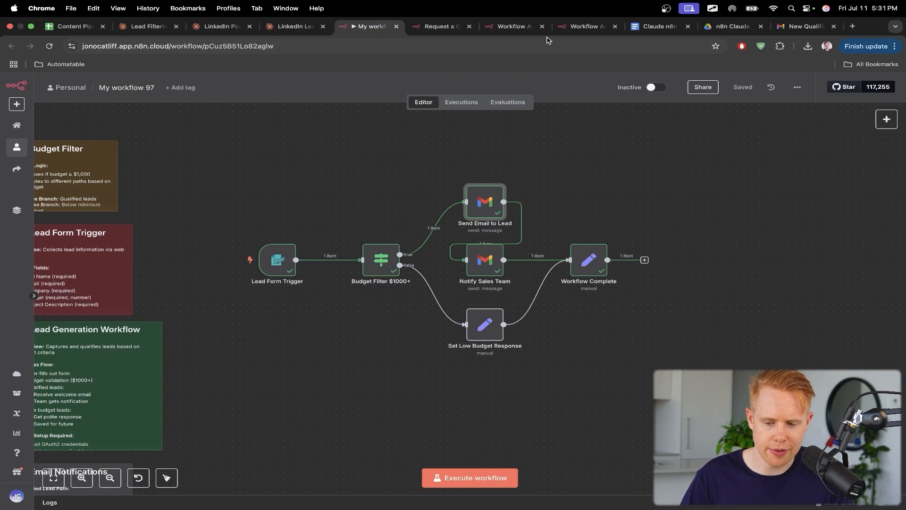
{"action": "mouse_move", "coordinate": [583, 27]}
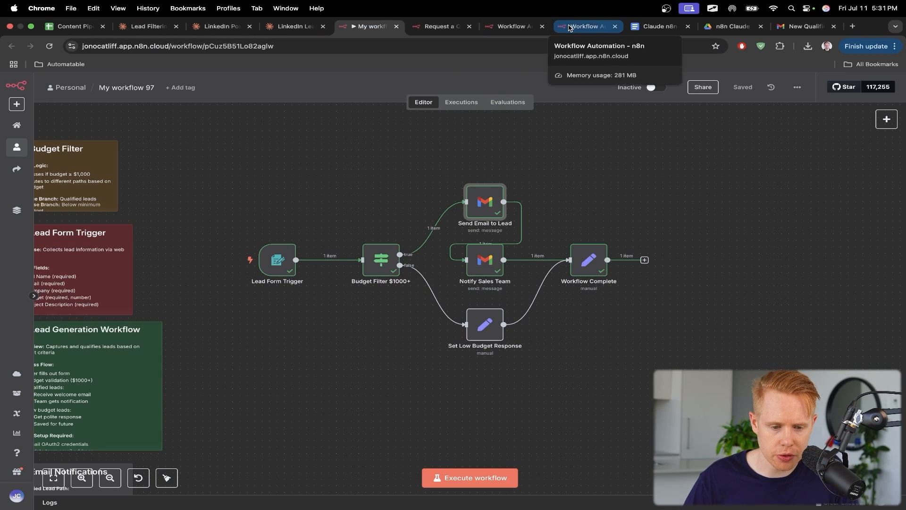
{"action": "left_click", "coordinate": [585, 26]}
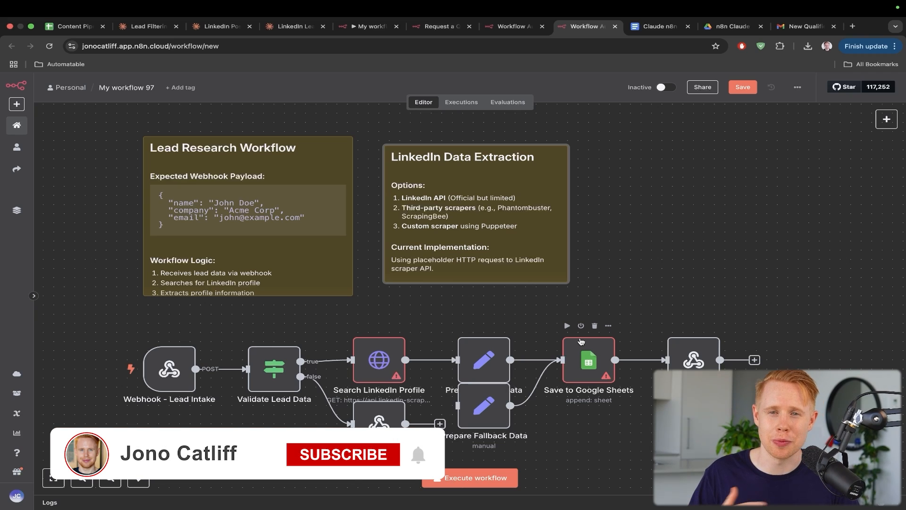
{"action": "left_click", "coordinate": [342, 454]}
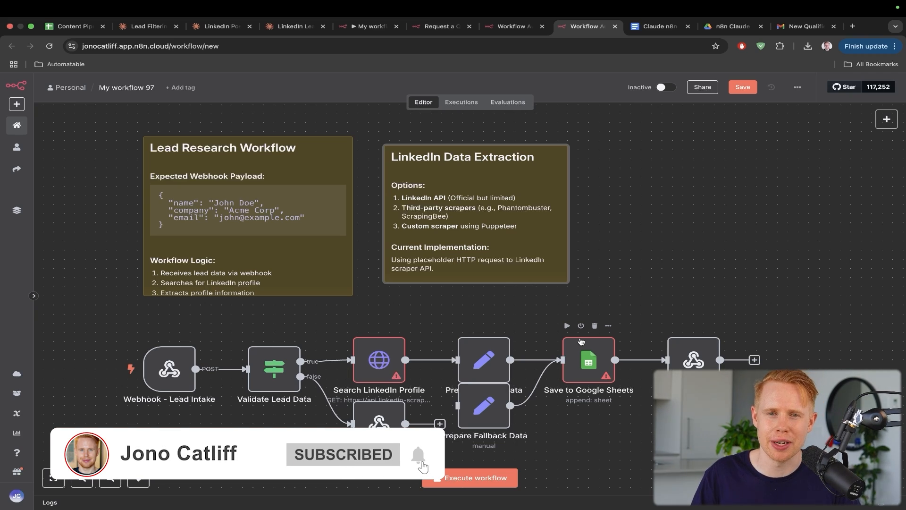